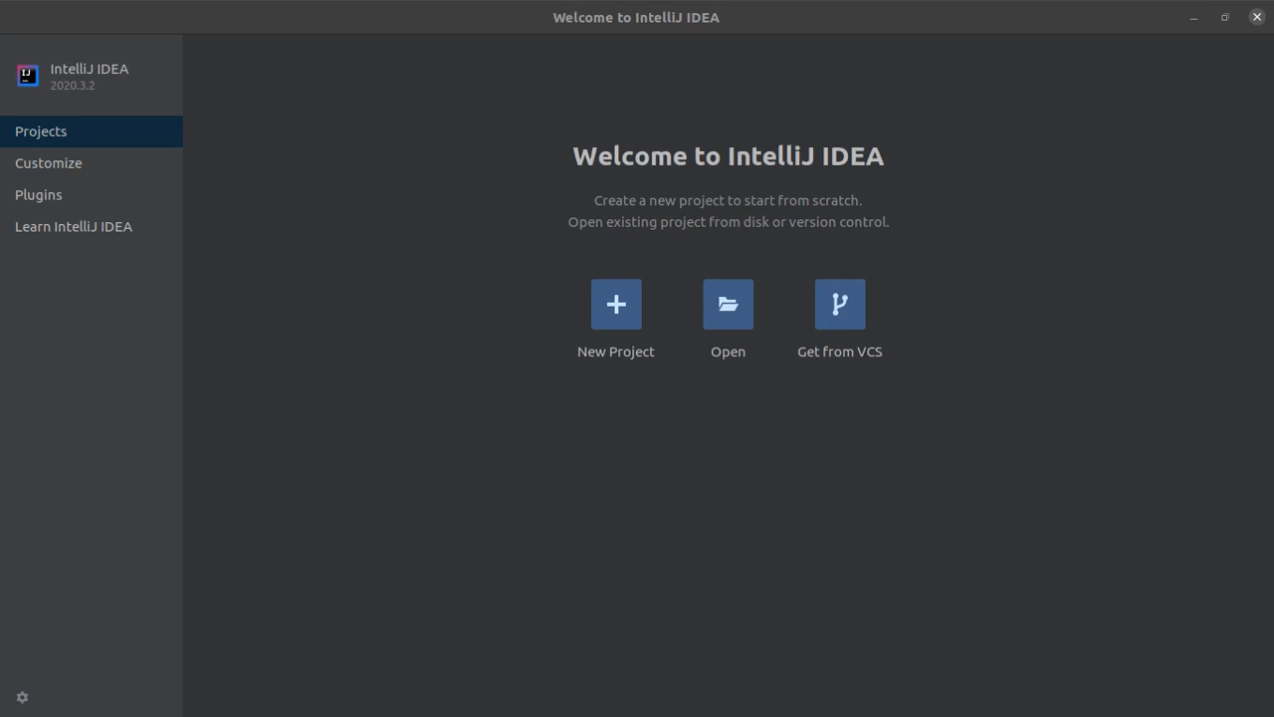
mouse_move(614, 316)
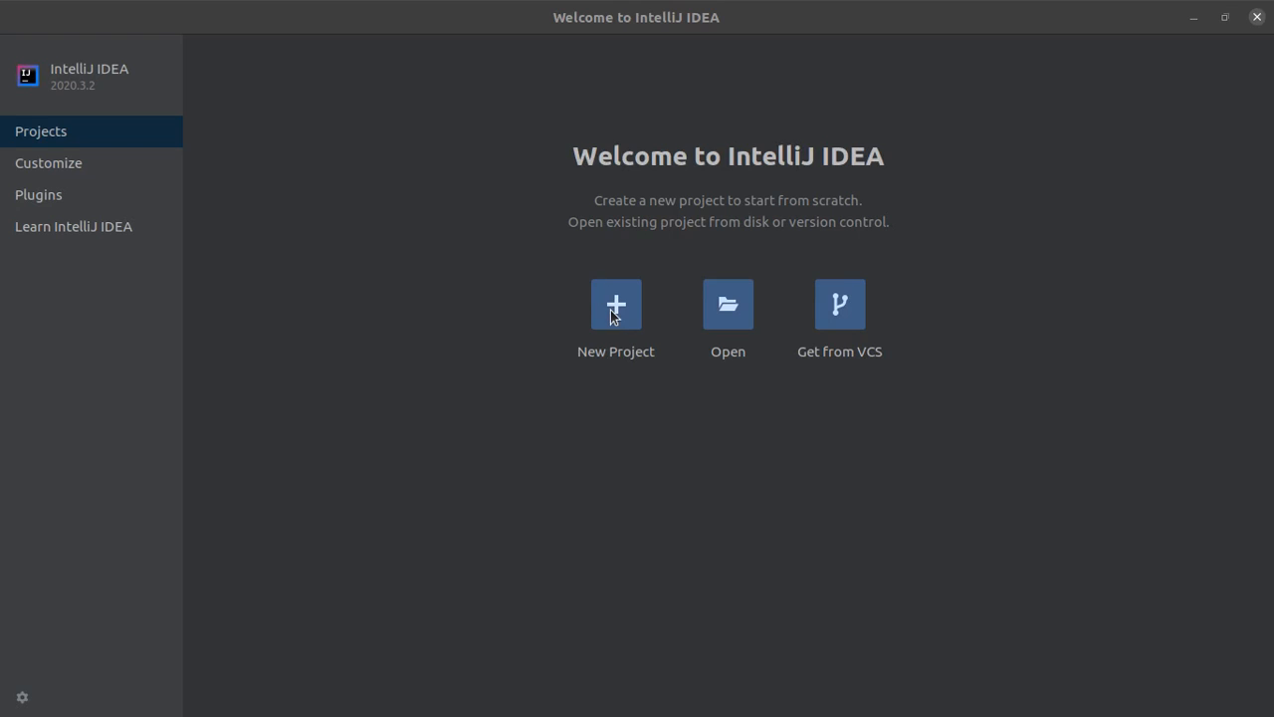
Start a new Maven project and download Amazon Corretto 1.8 as its project SDK.
left_click(615, 305)
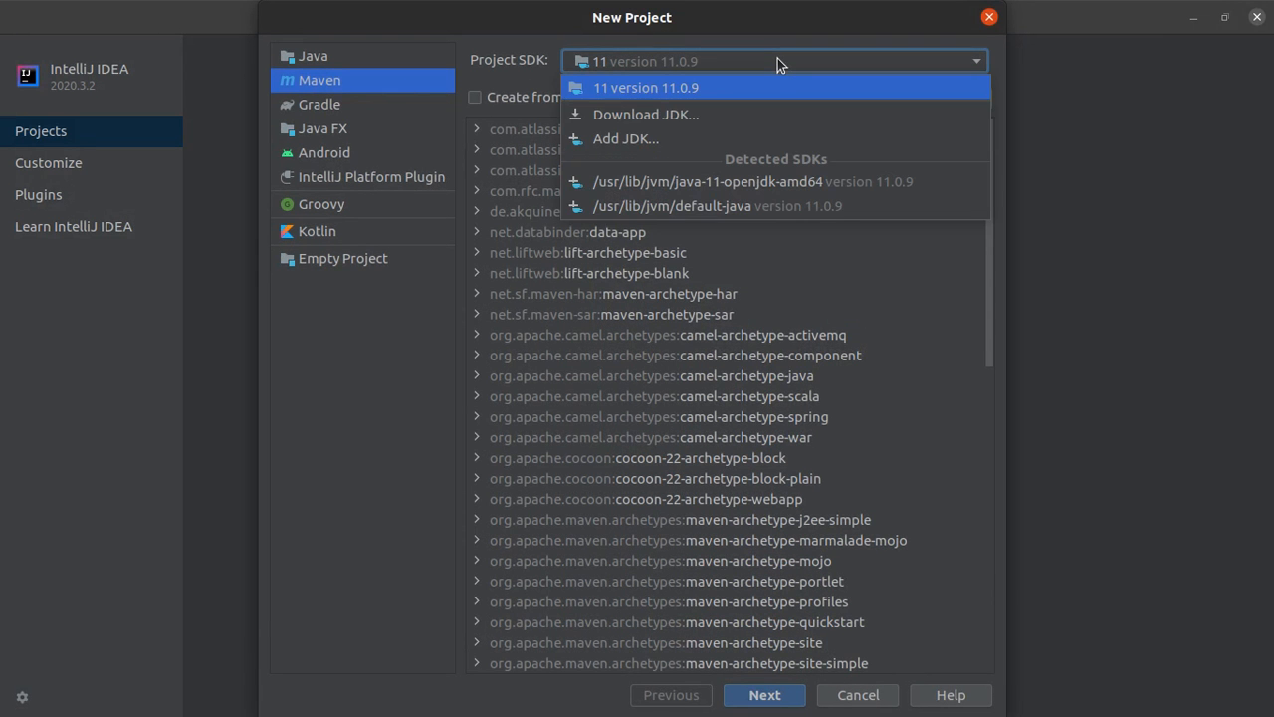
mouse_move(707, 88)
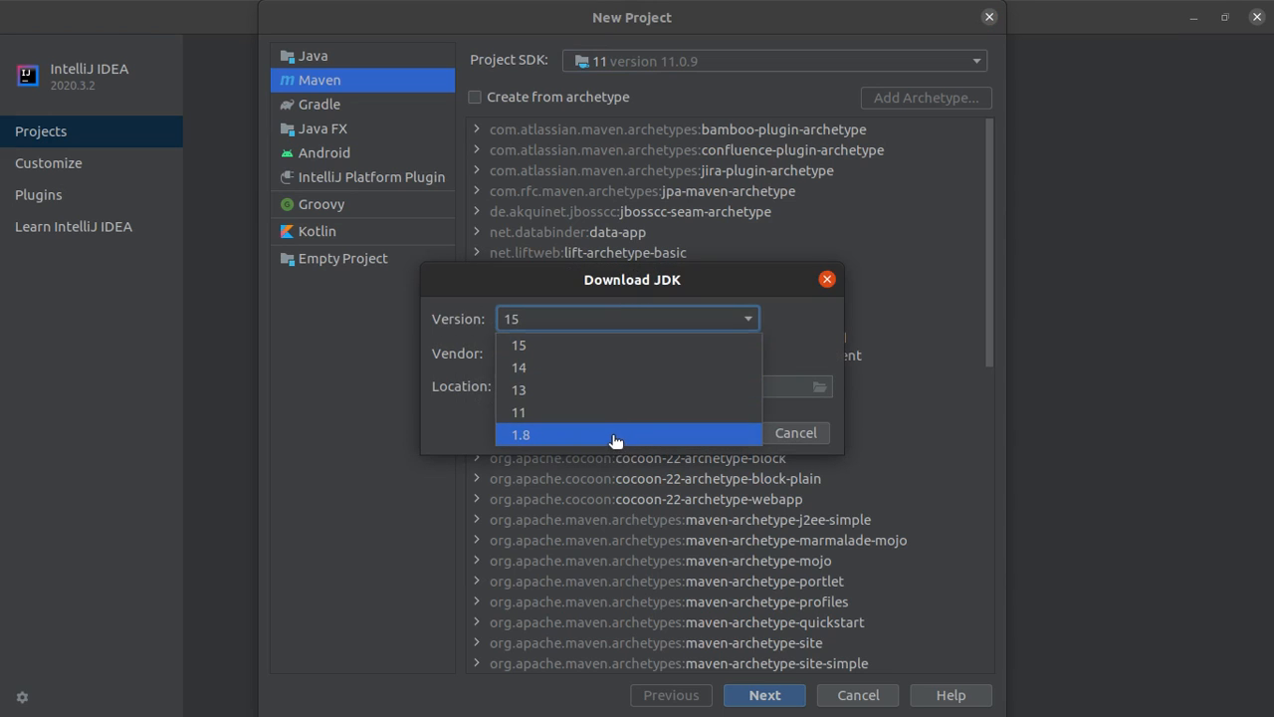
left_click(520, 434)
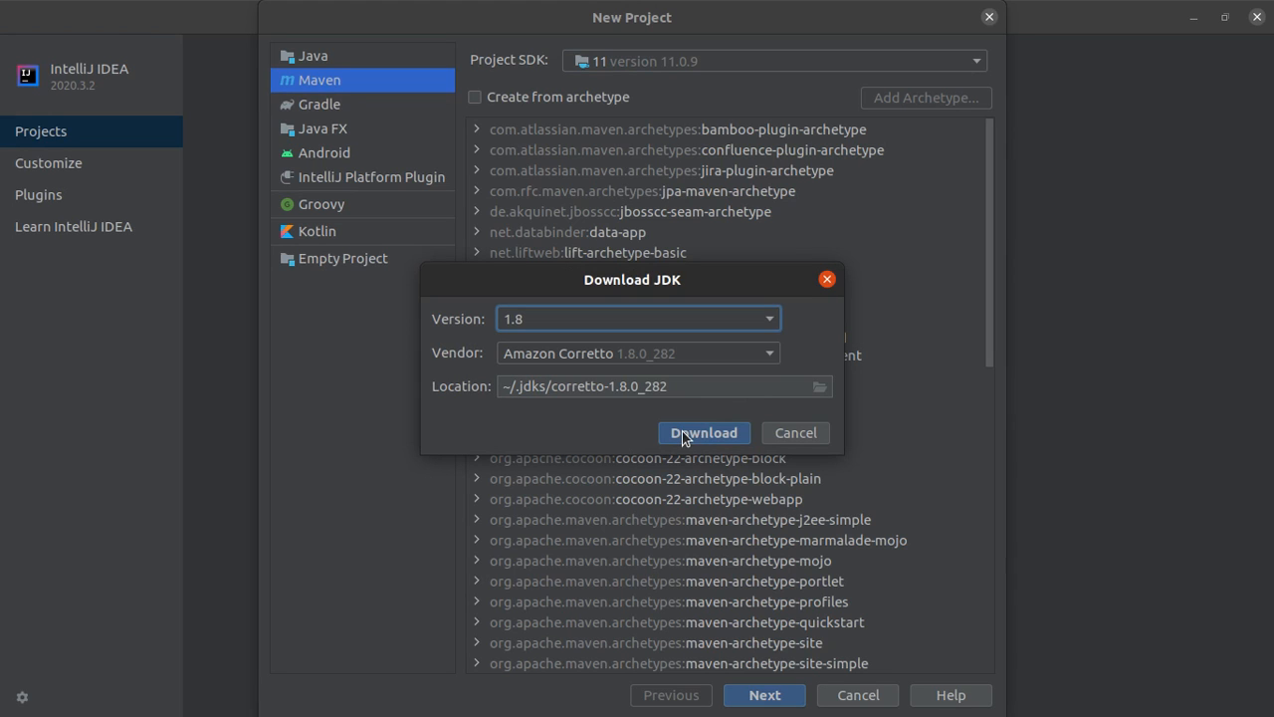
left_click(704, 432)
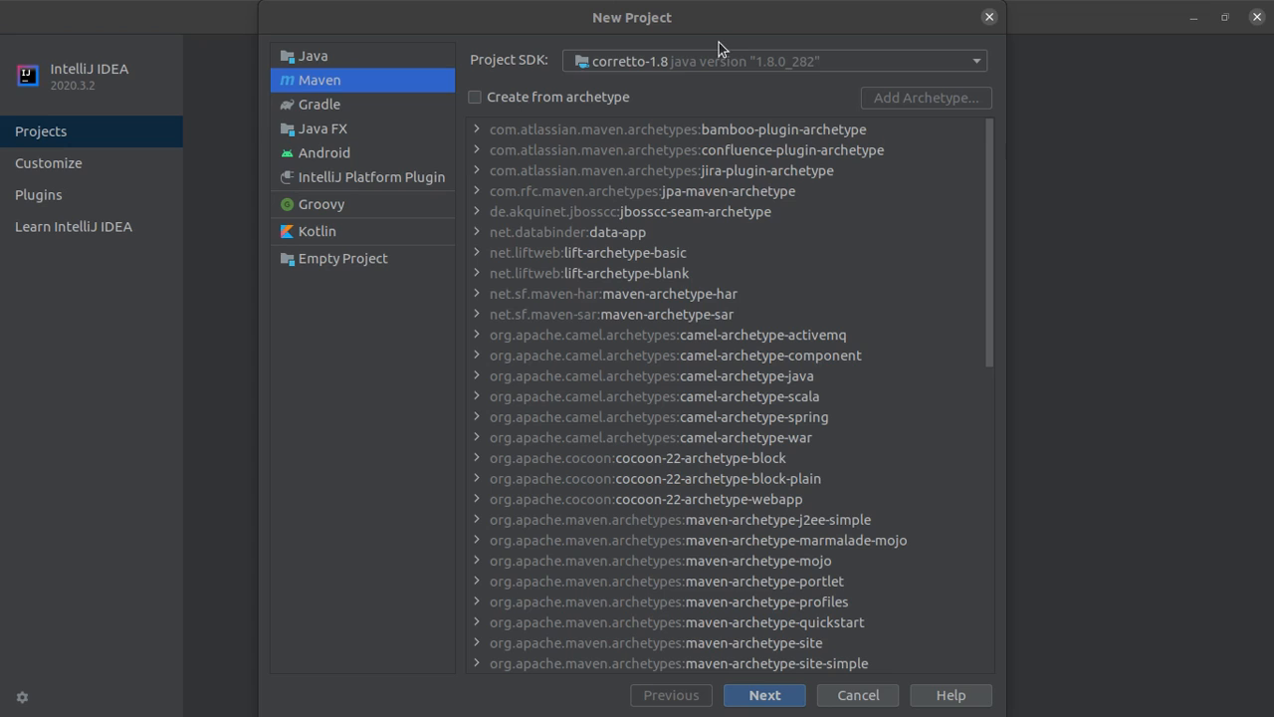
Name the Maven project kafka-examples and finish the project wizard.
left_click(764, 695)
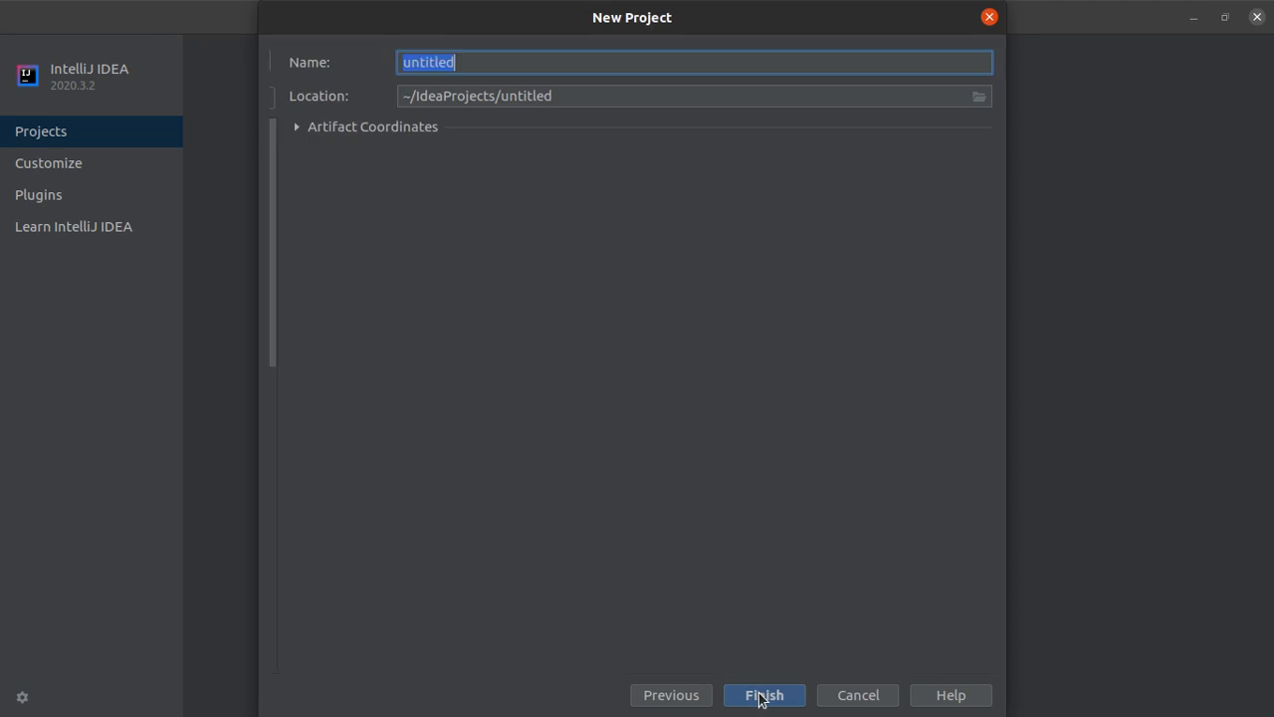
mouse_move(592, 310)
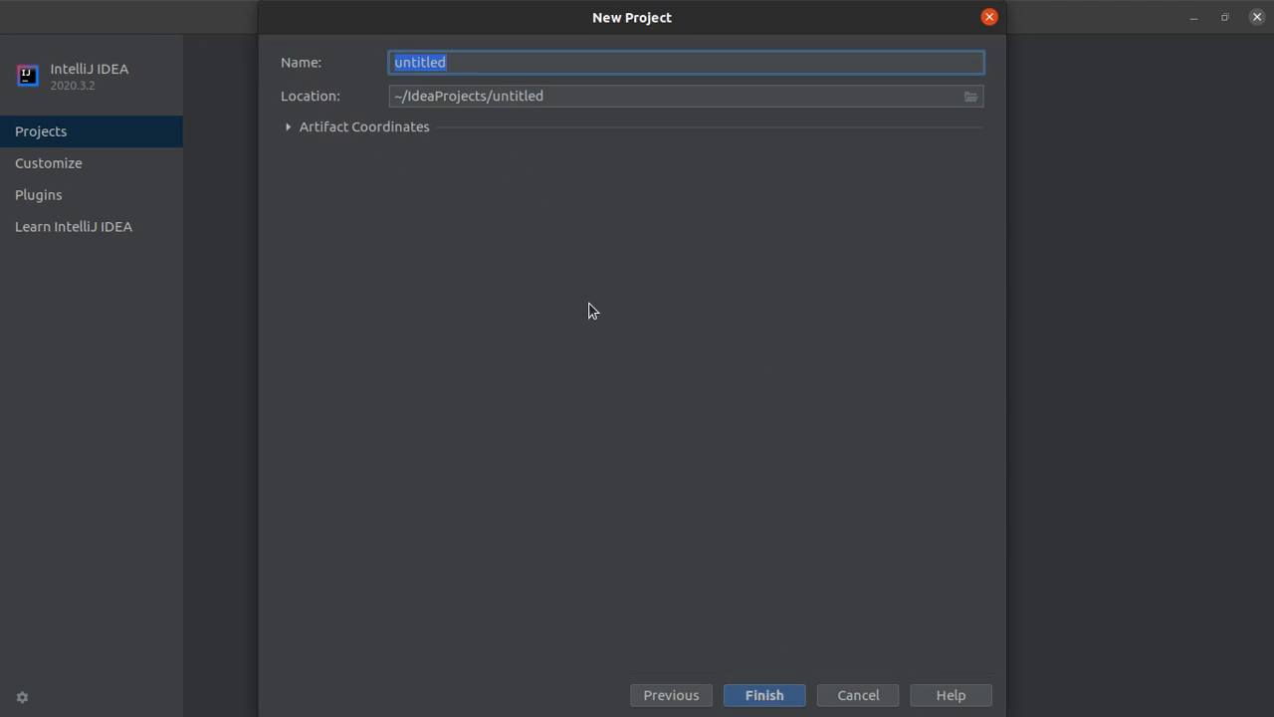
type("kakf")
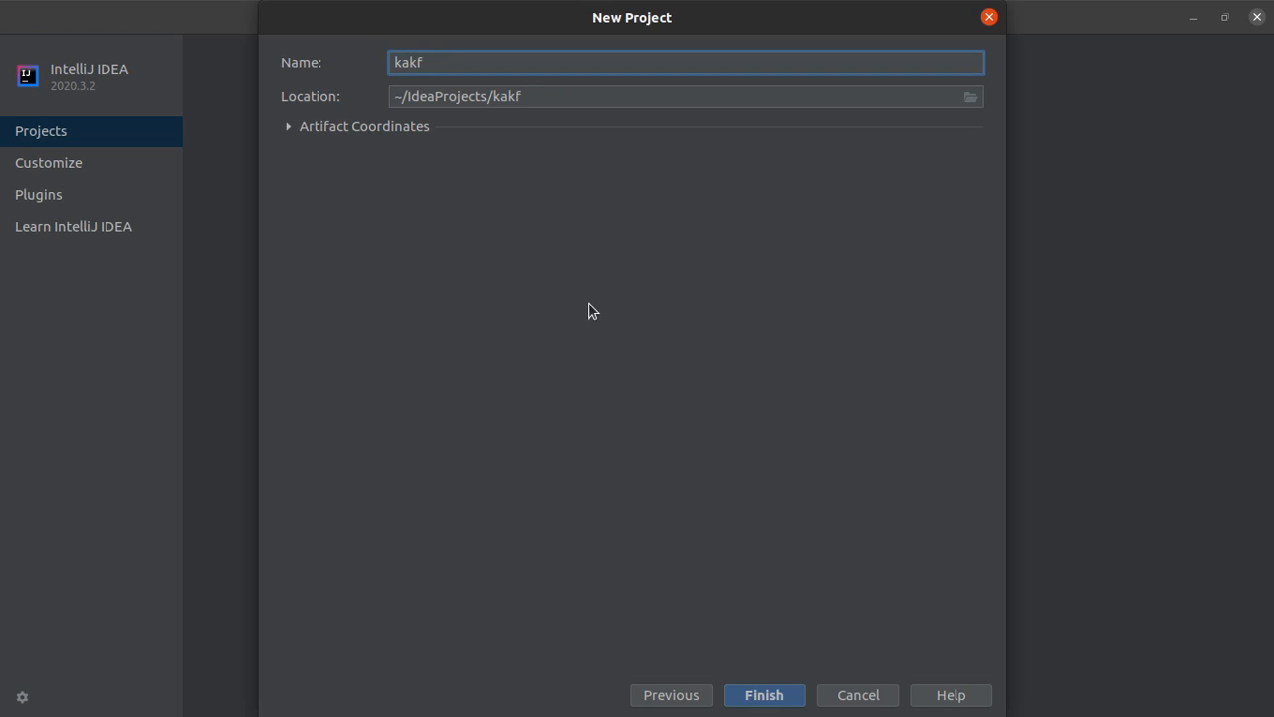
type("a-example")
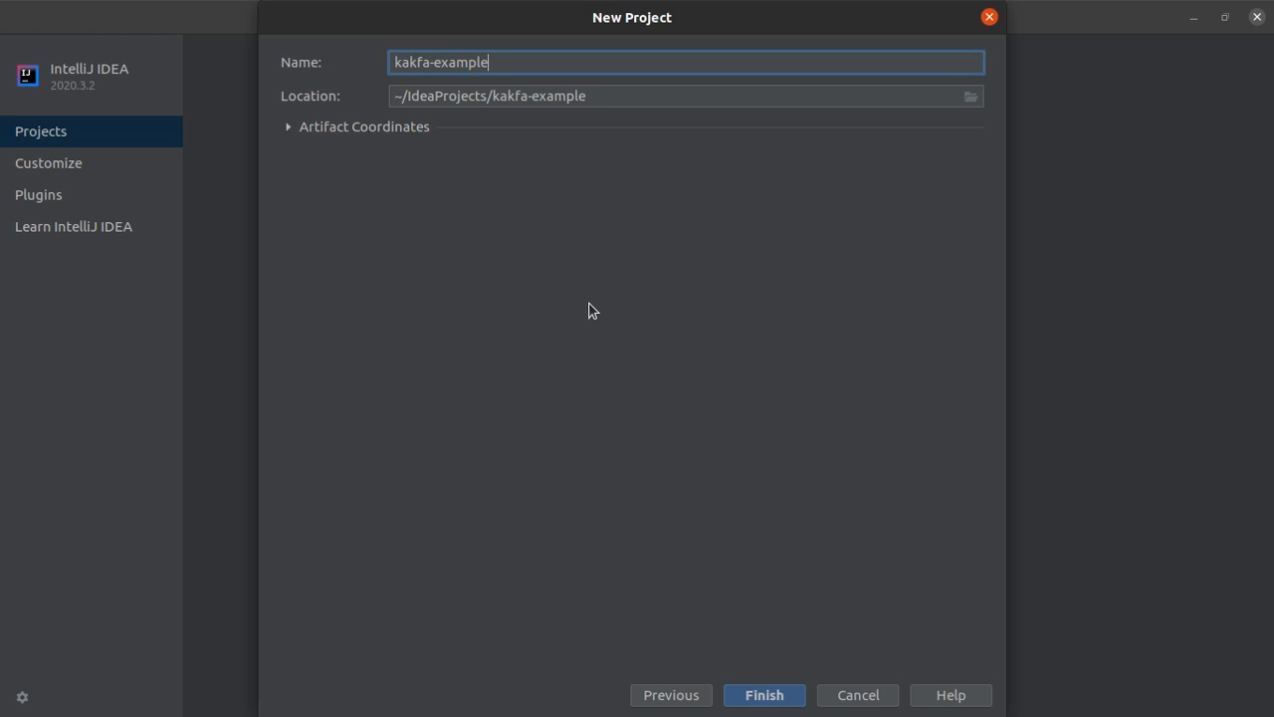
type("s")
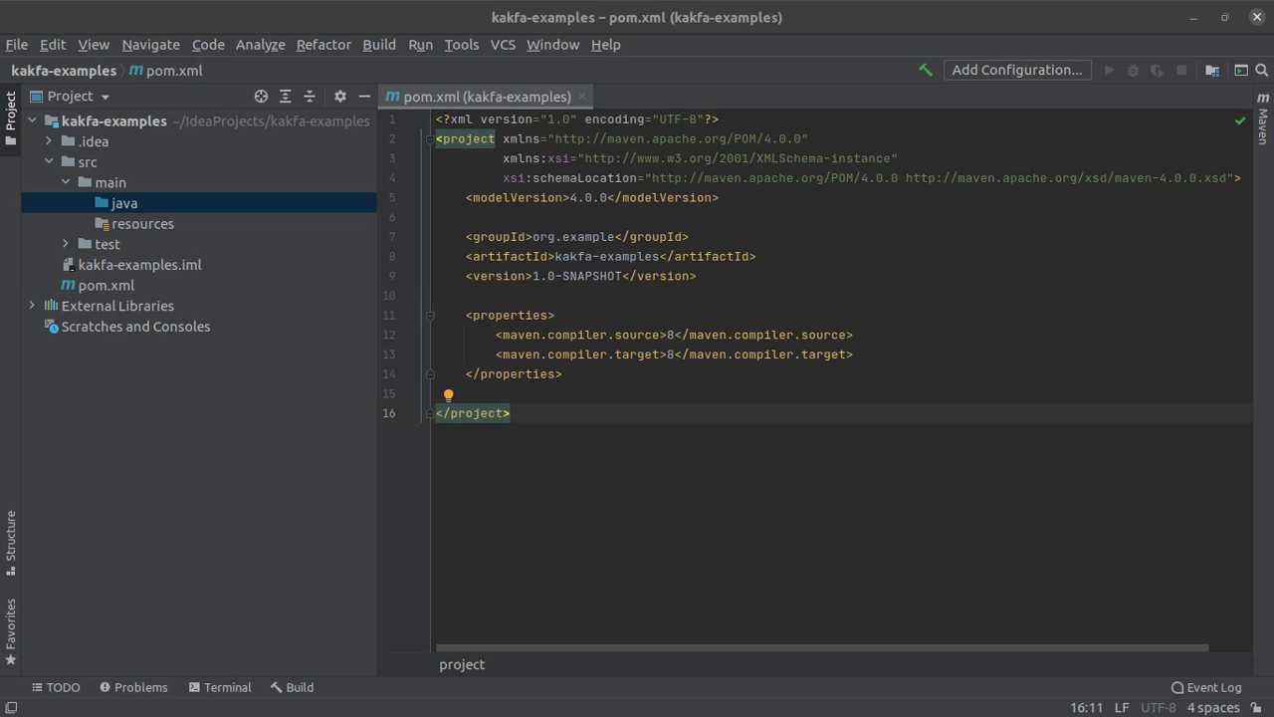
left_click(113, 120)
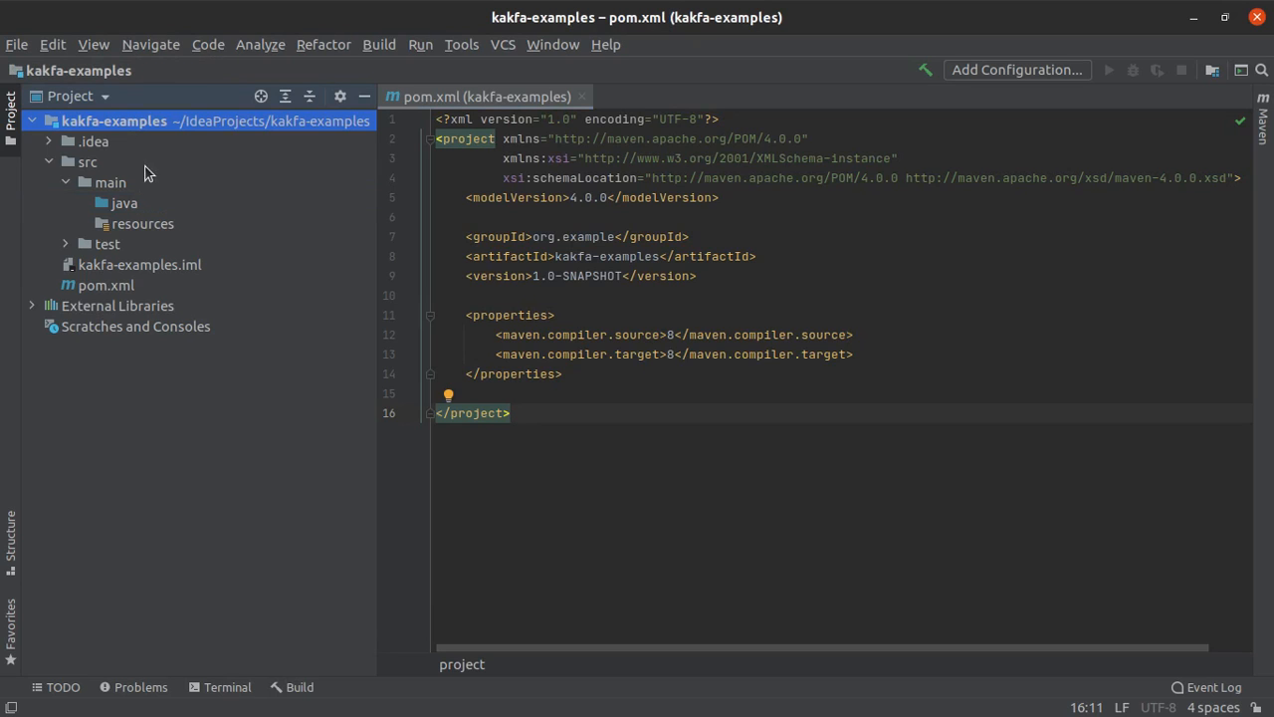
left_click(125, 203)
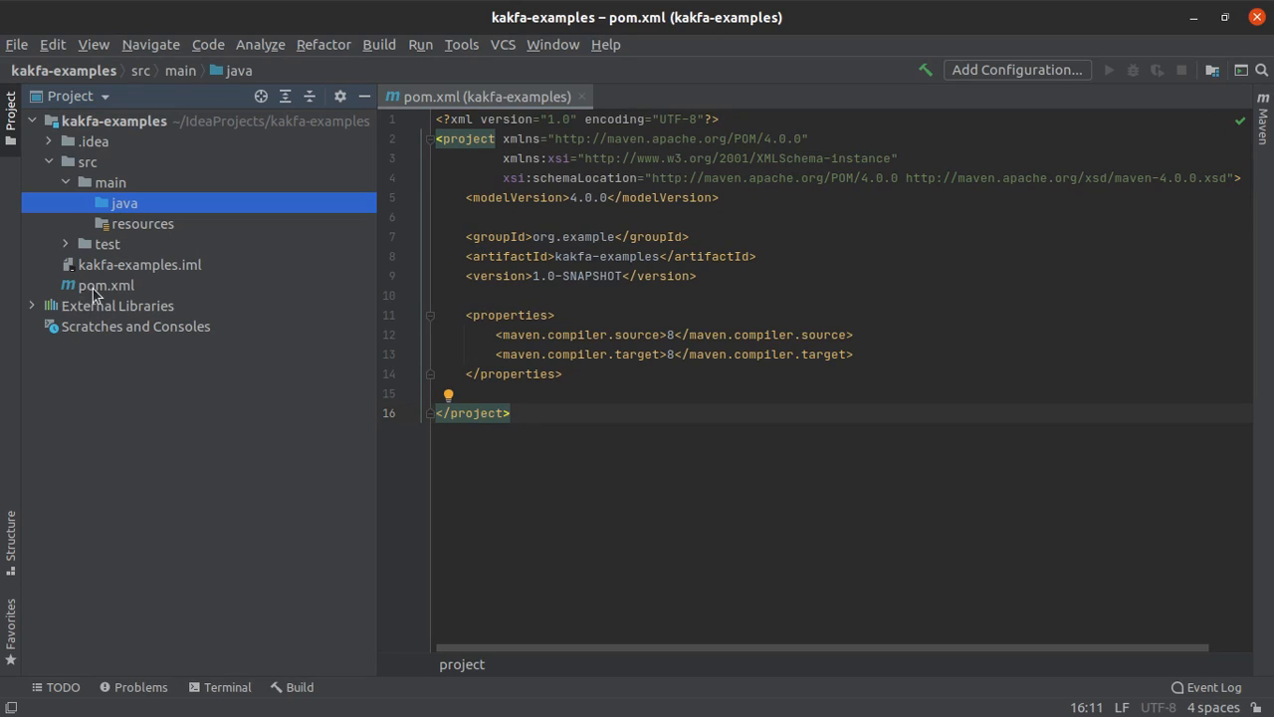
left_click(105, 285)
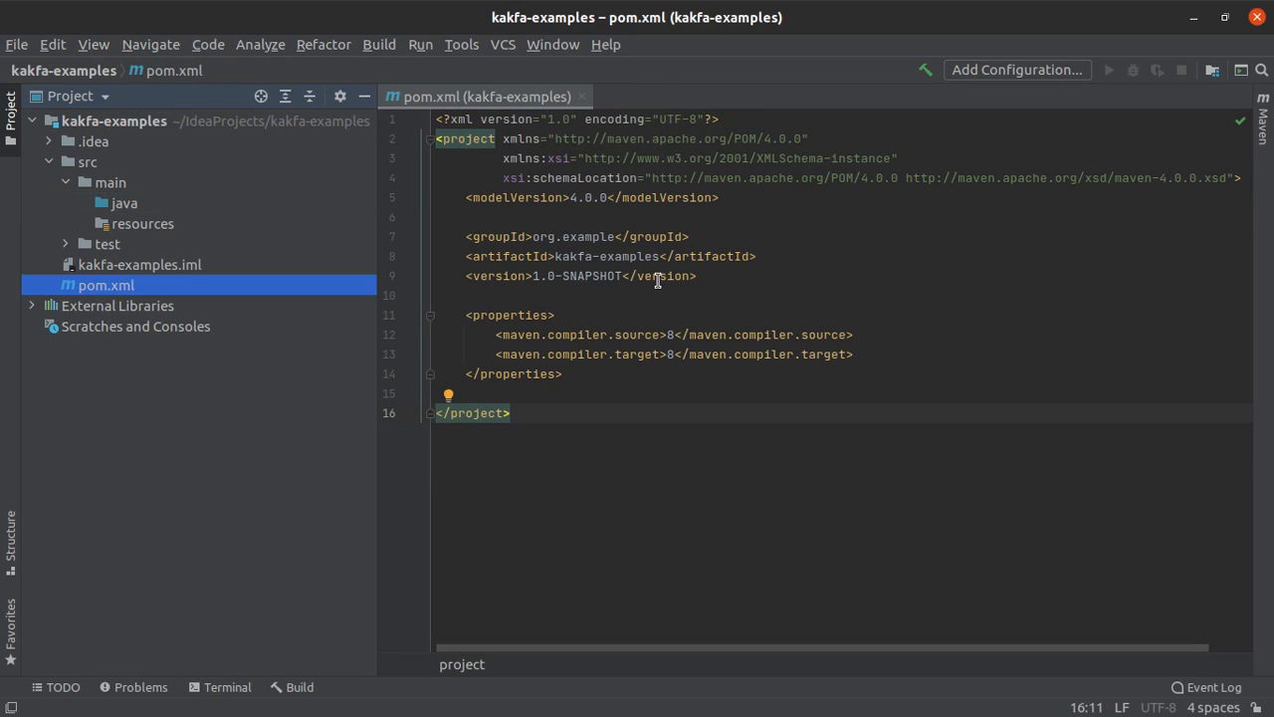
mouse_move(657, 276)
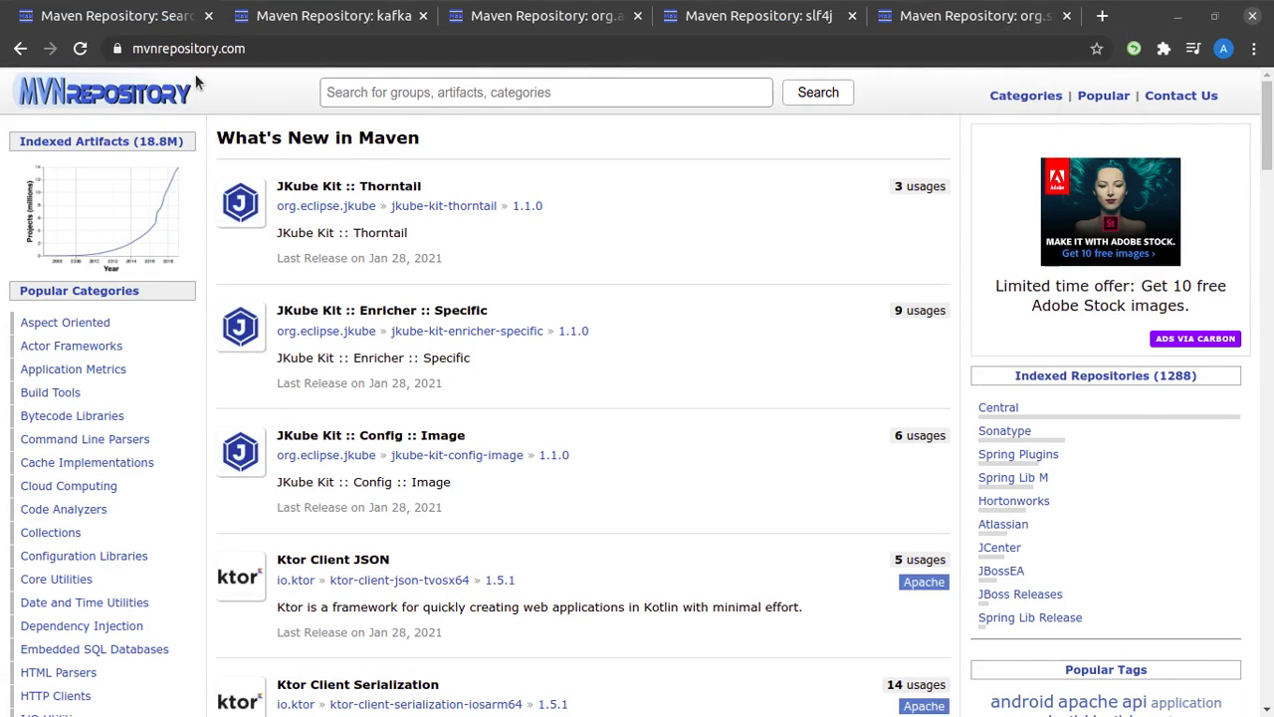
Search mvnrepository for kafka and copy the kafka-clients 2.6.0 Maven dependency snippet.
left_click(188, 47)
type("kafka")
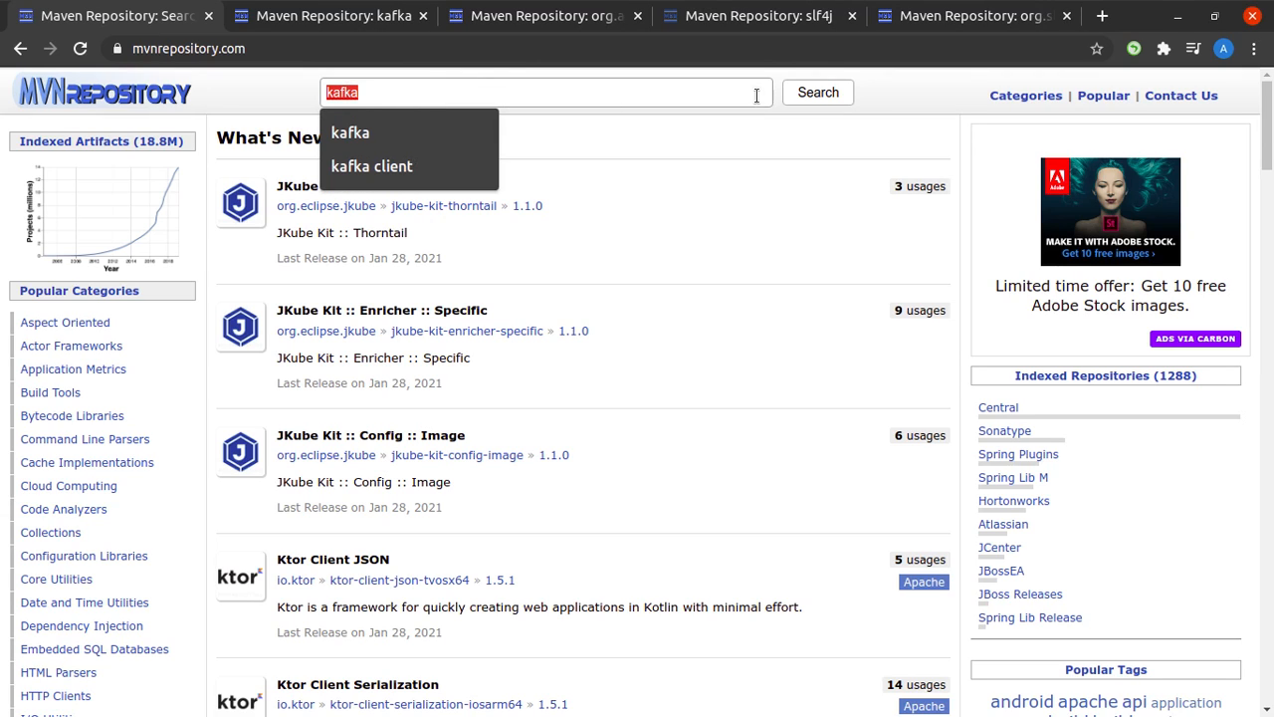
left_click(817, 91)
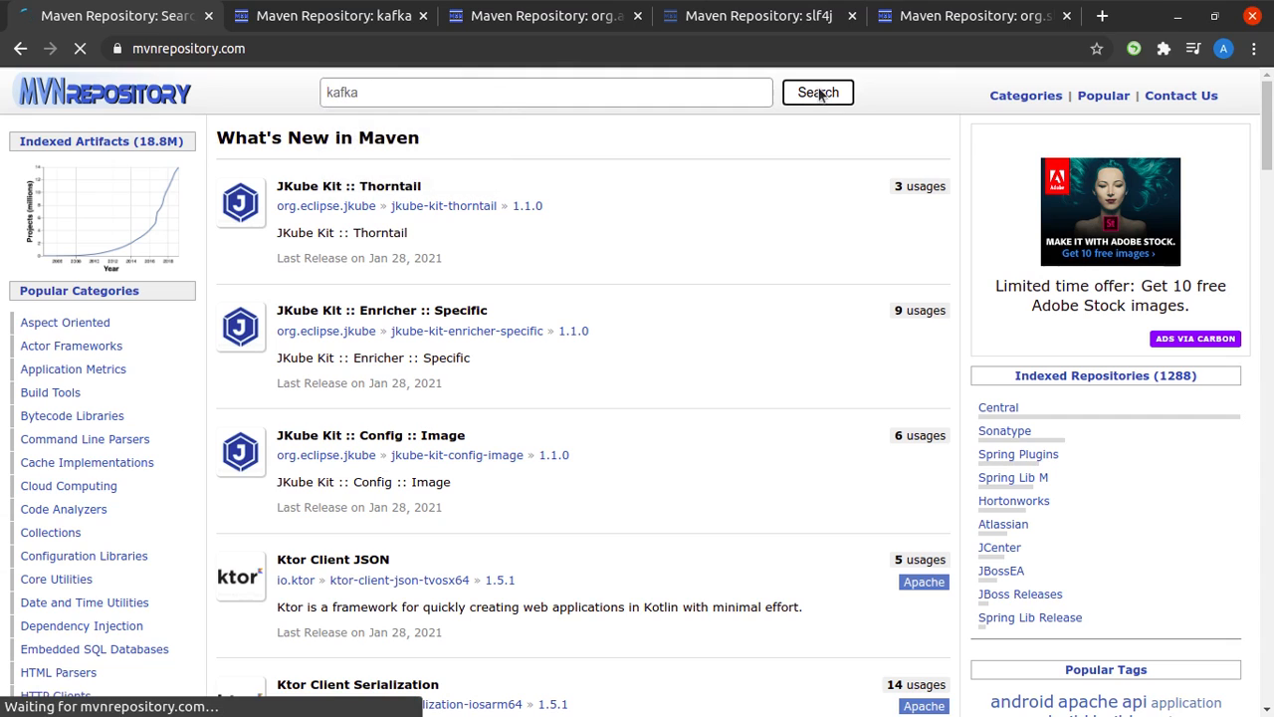
left_click(817, 92)
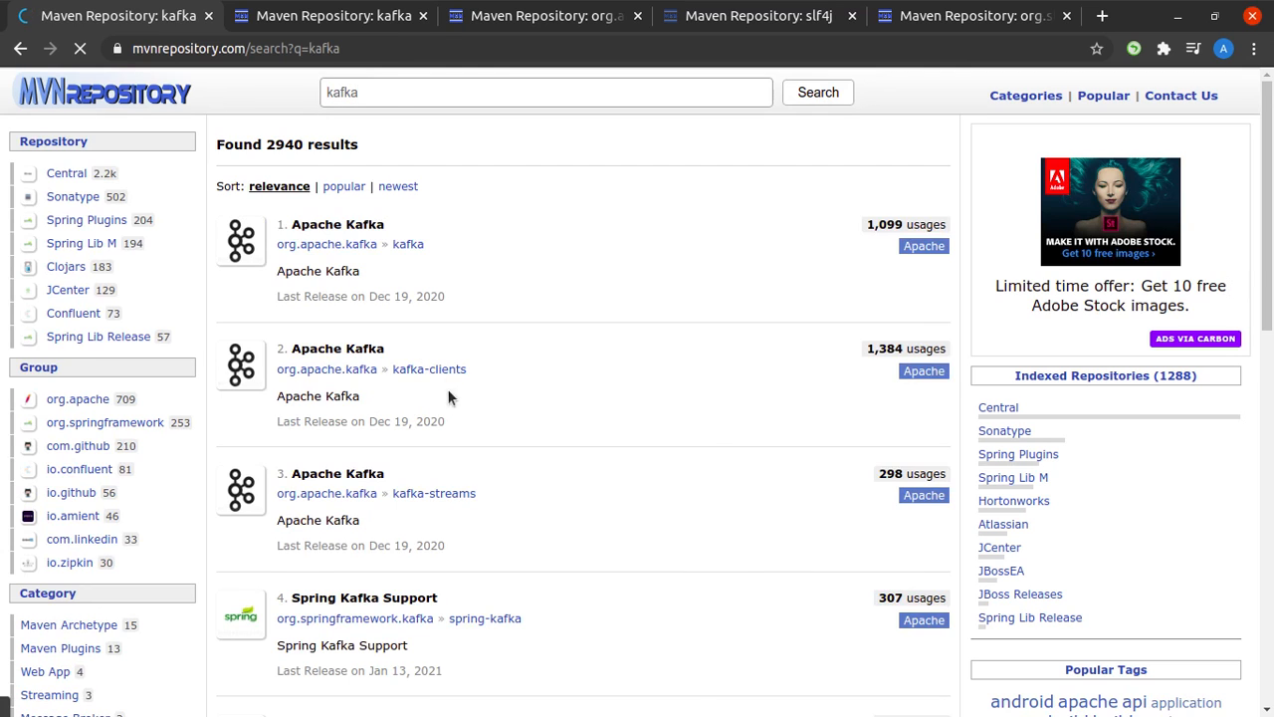
left_click(429, 368)
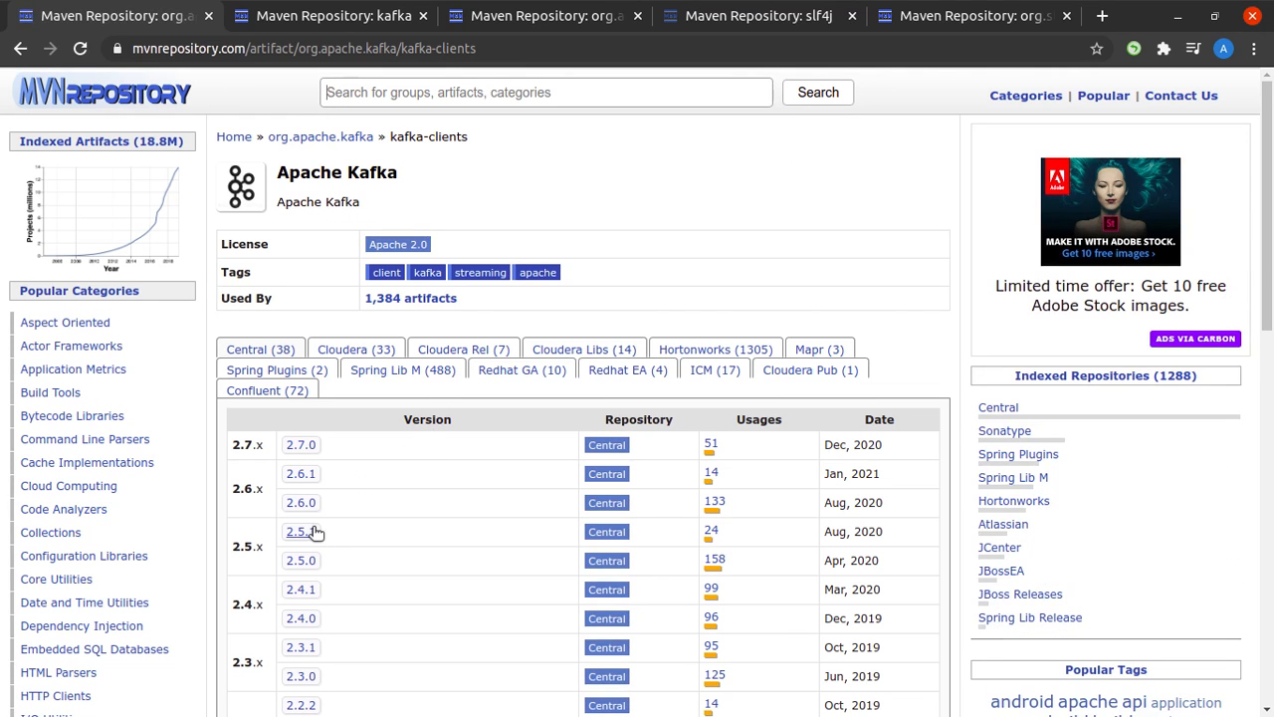
mouse_move(301, 503)
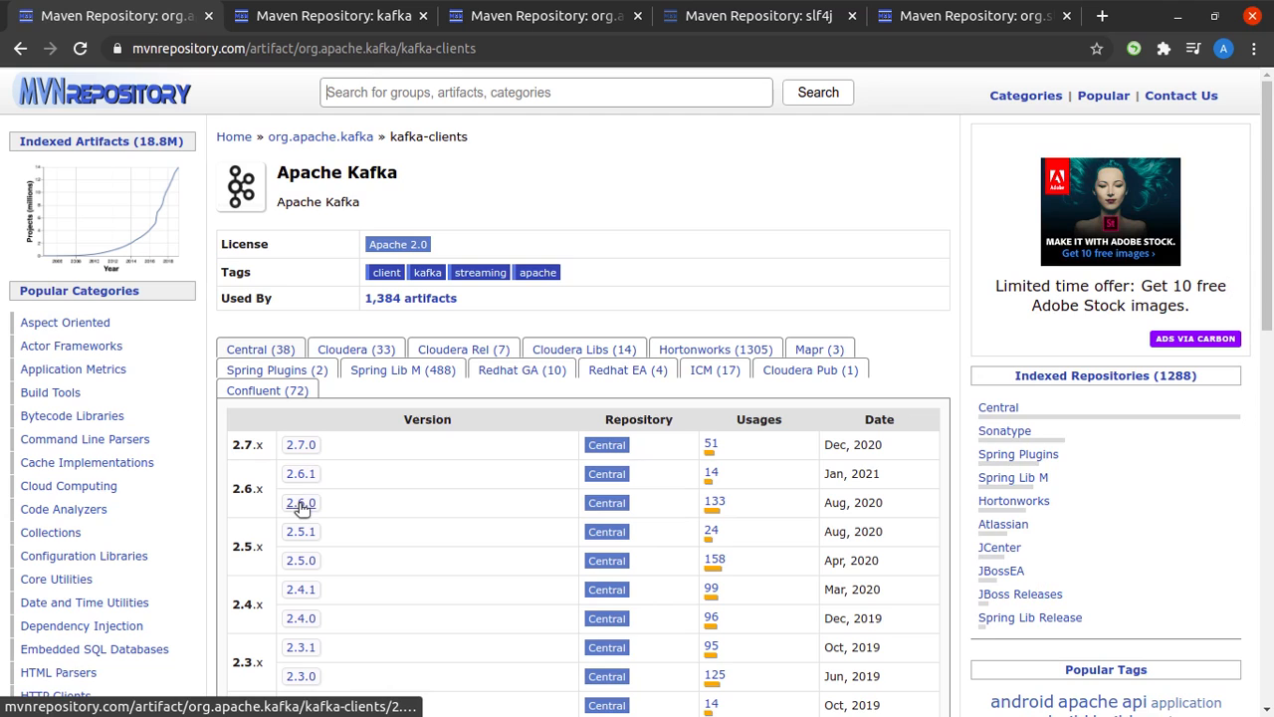
mouse_move(302, 509)
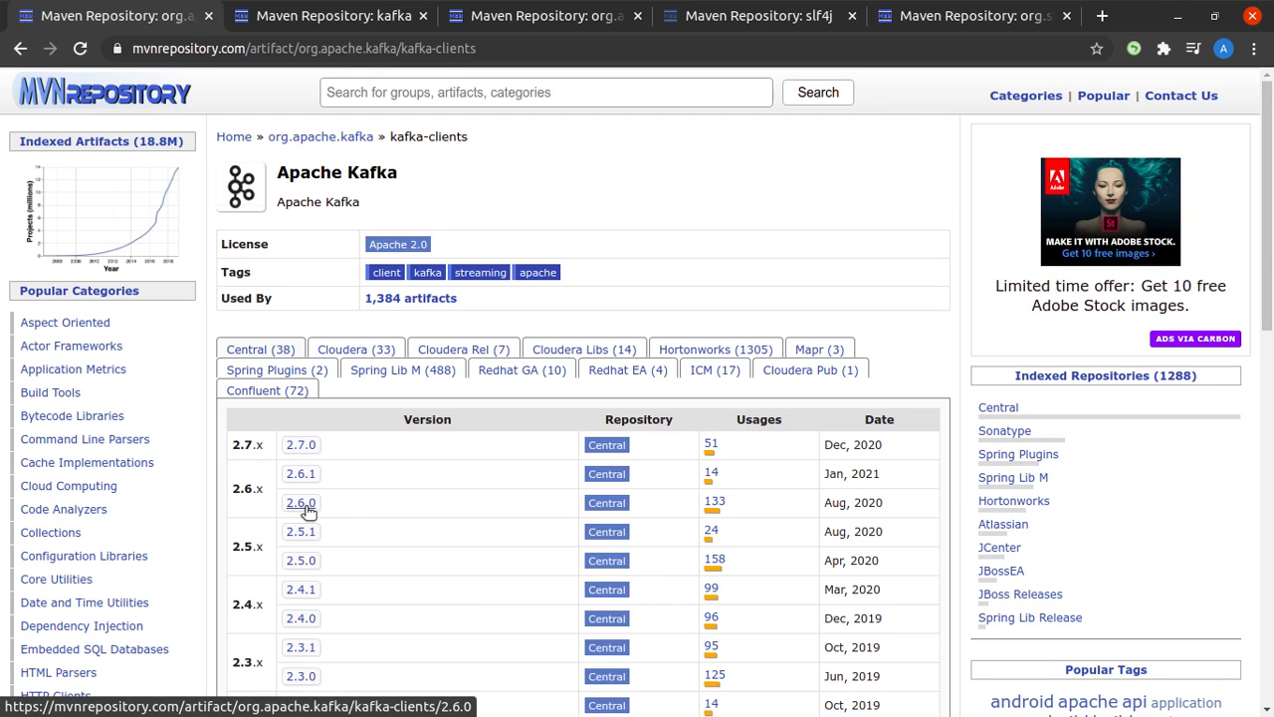
left_click(302, 503)
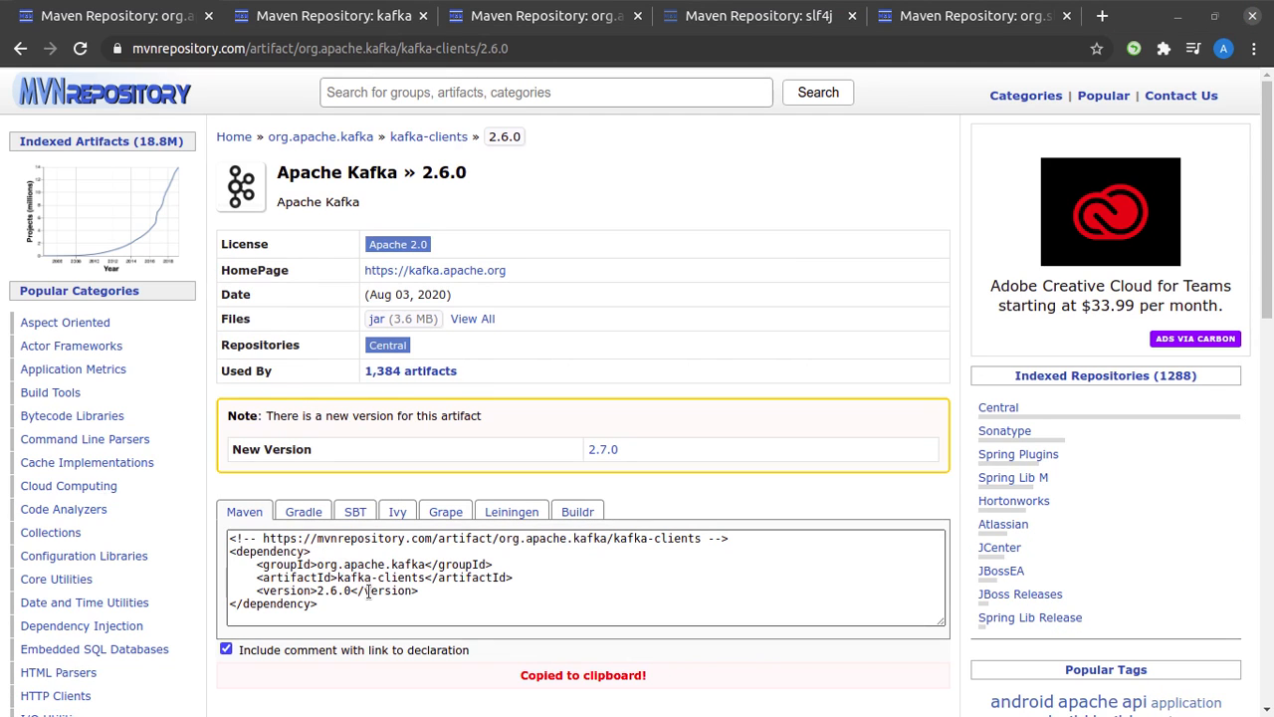
mouse_move(533, 614)
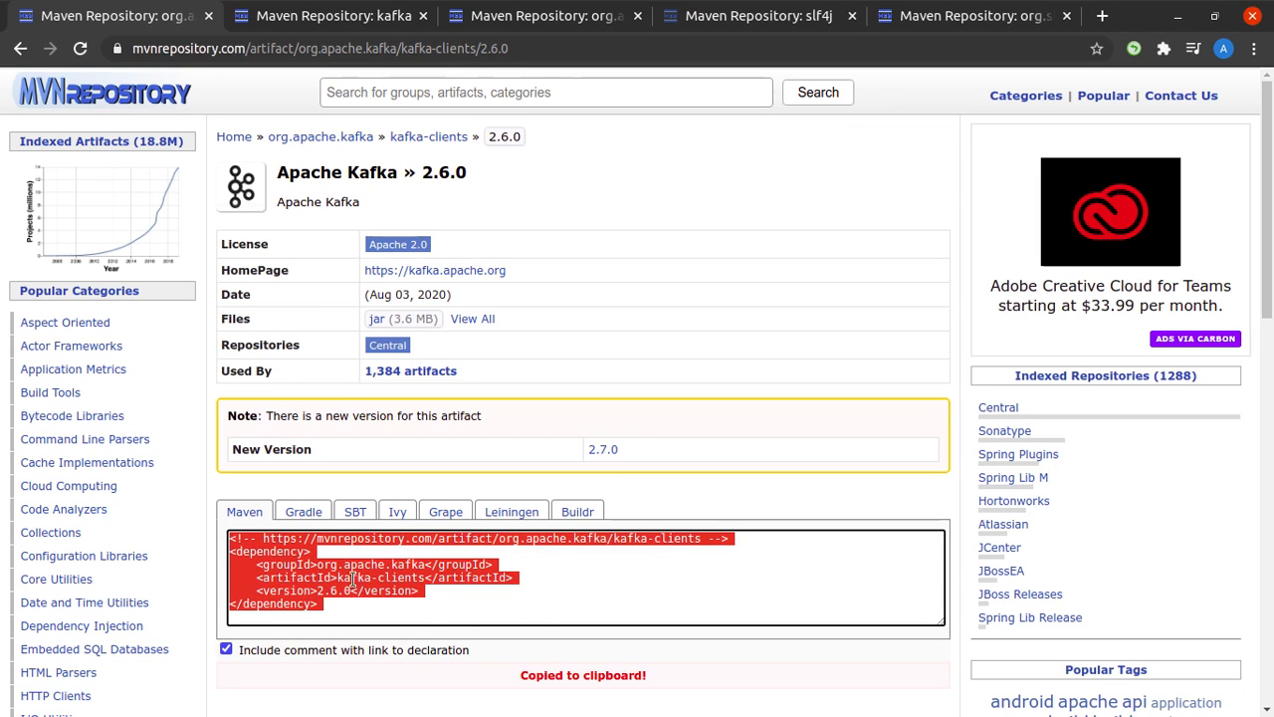
right_click(349, 577)
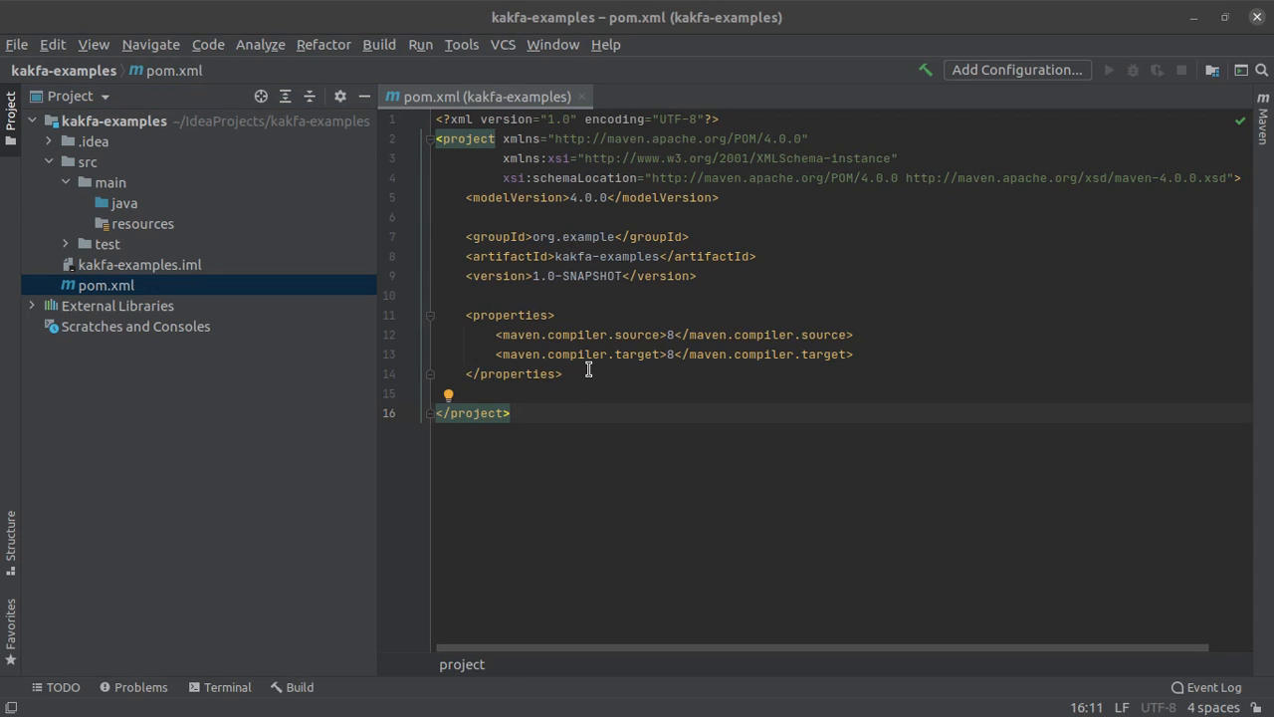
Add a <dependencies> block to pom.xml and paste the kafka-clients 2.6.0 dependency inside.
key("enter")
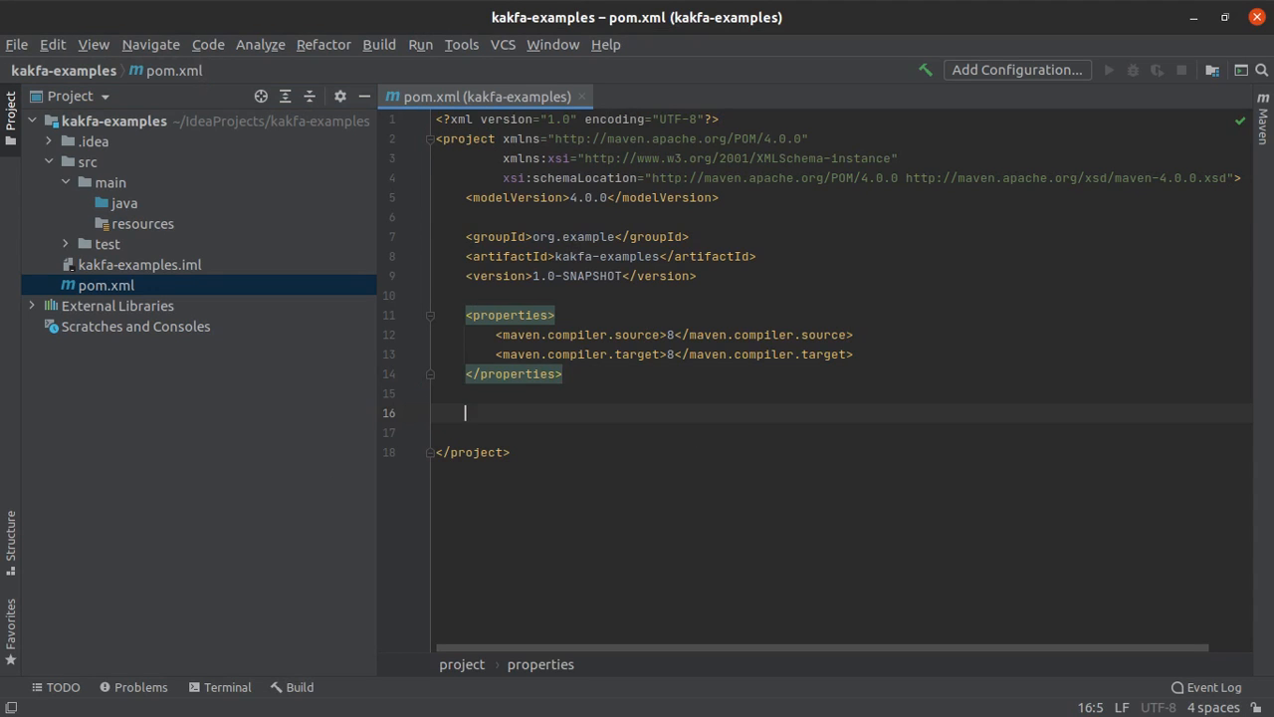
type("<dependencies></dependencies>")
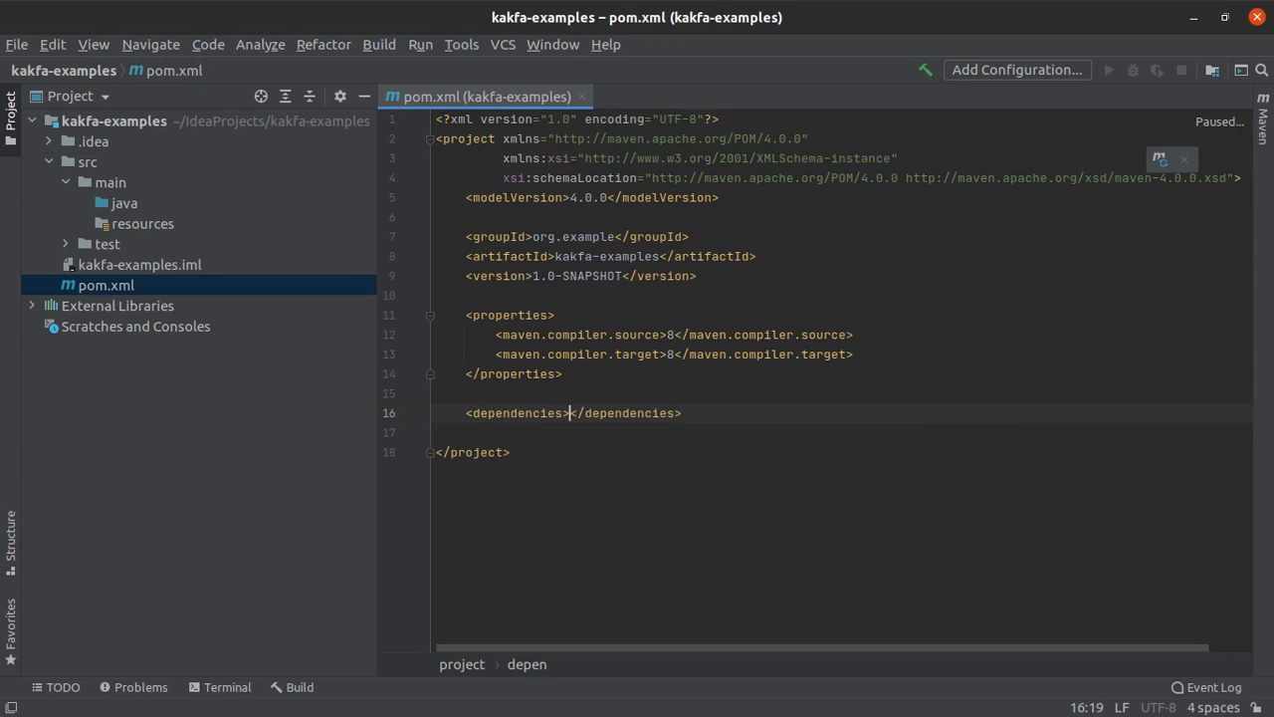
key("Return")
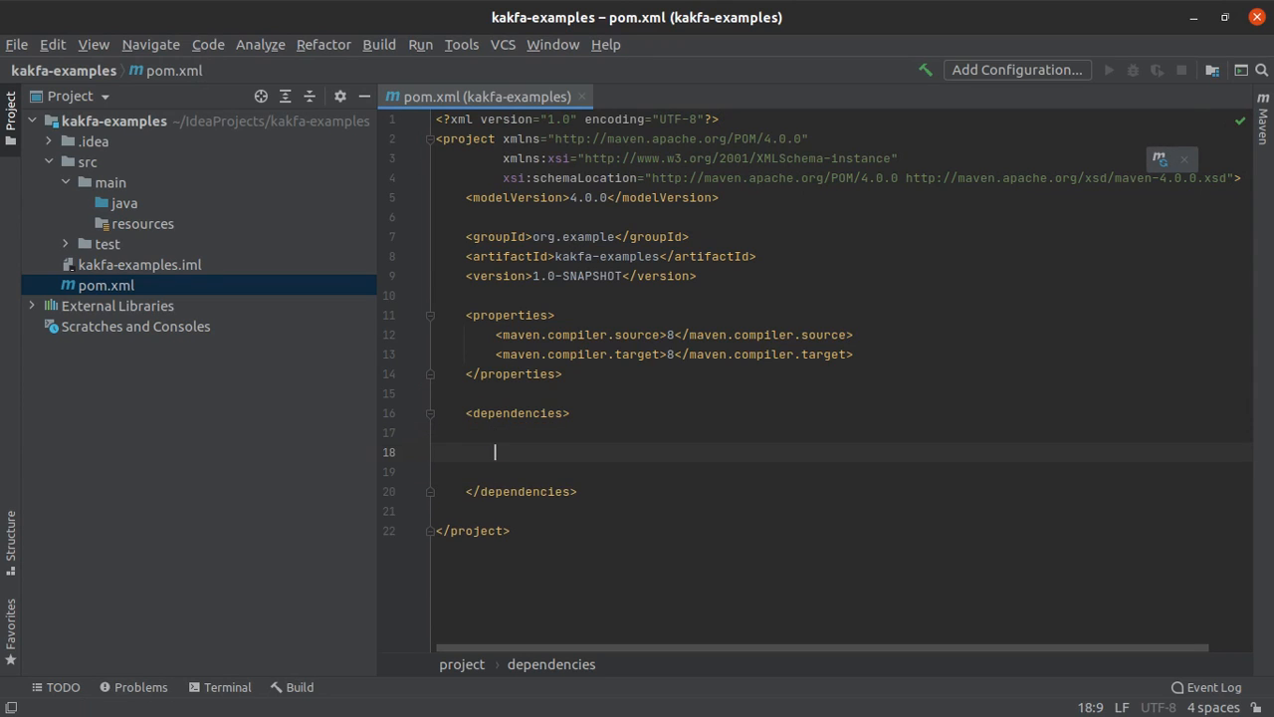
type("<!-- https://mvnrepository.com/artifact/org.apache.kafka/kafka-clients -->")
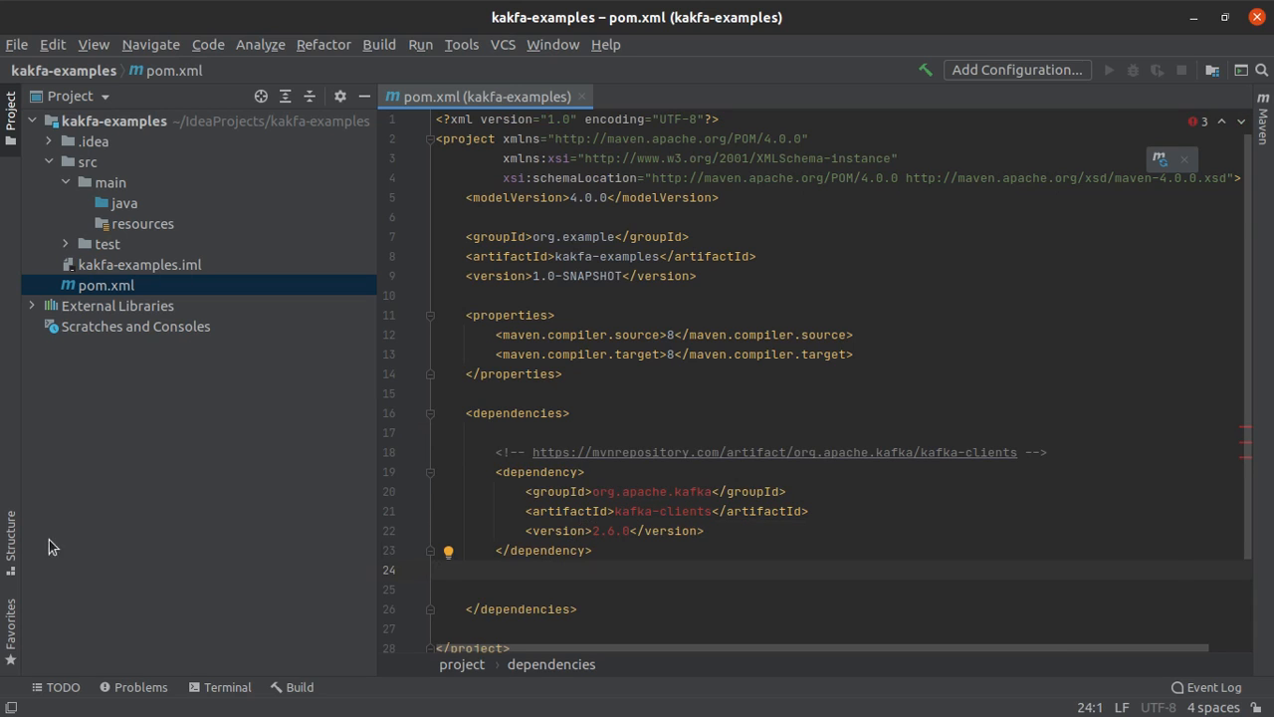
scroll("down", 3)
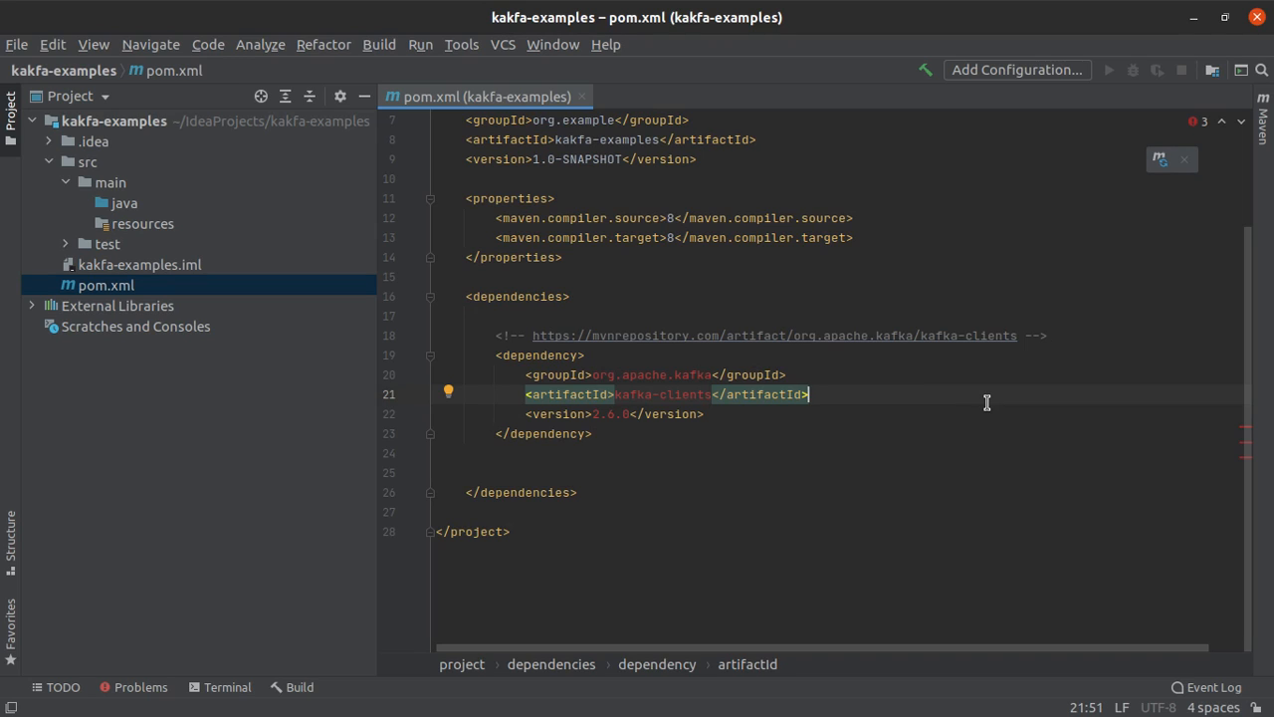
mouse_move(269, 177)
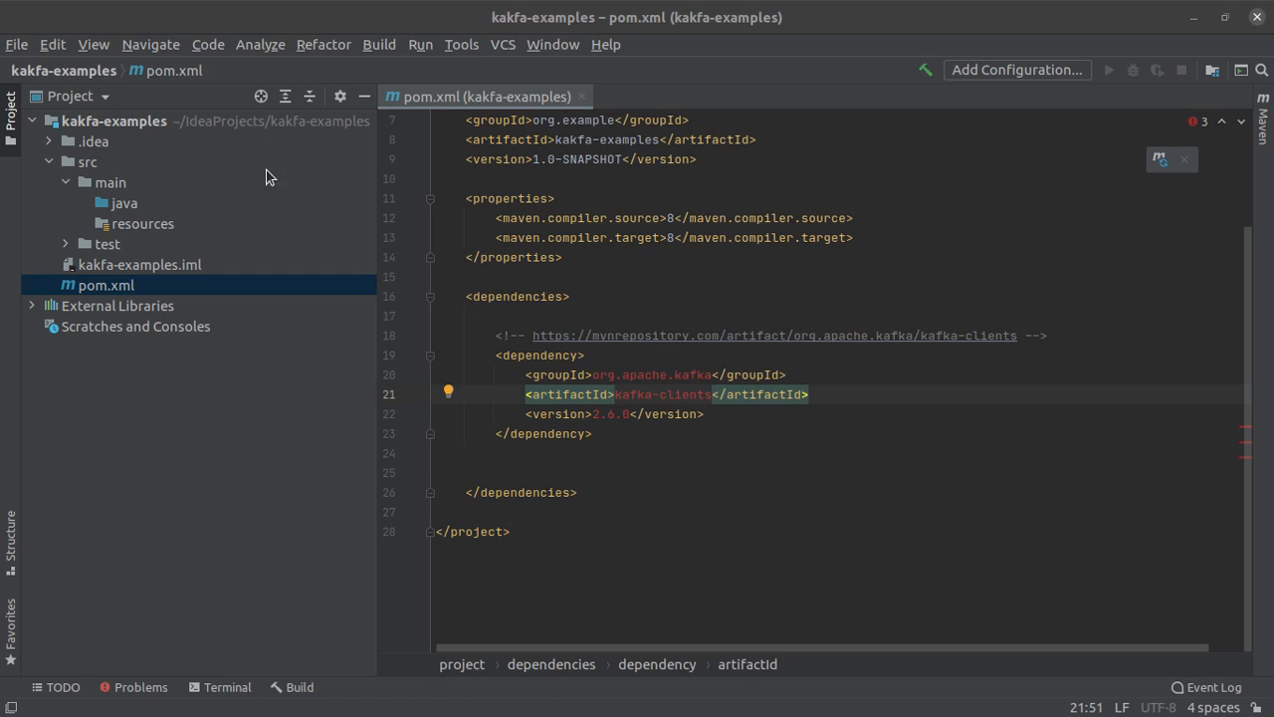
Reload all Maven projects from the Maven tool window to download kafka-clients 2.6.0.
left_click(93, 44)
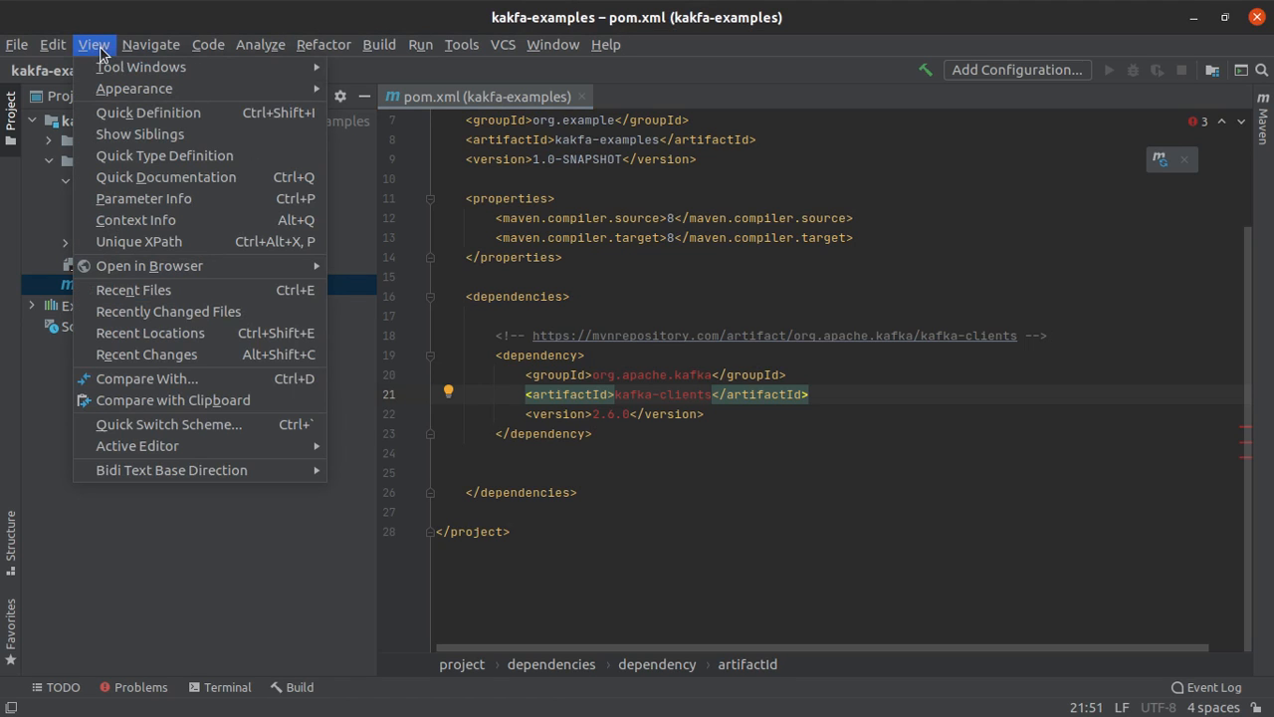
mouse_move(140, 66)
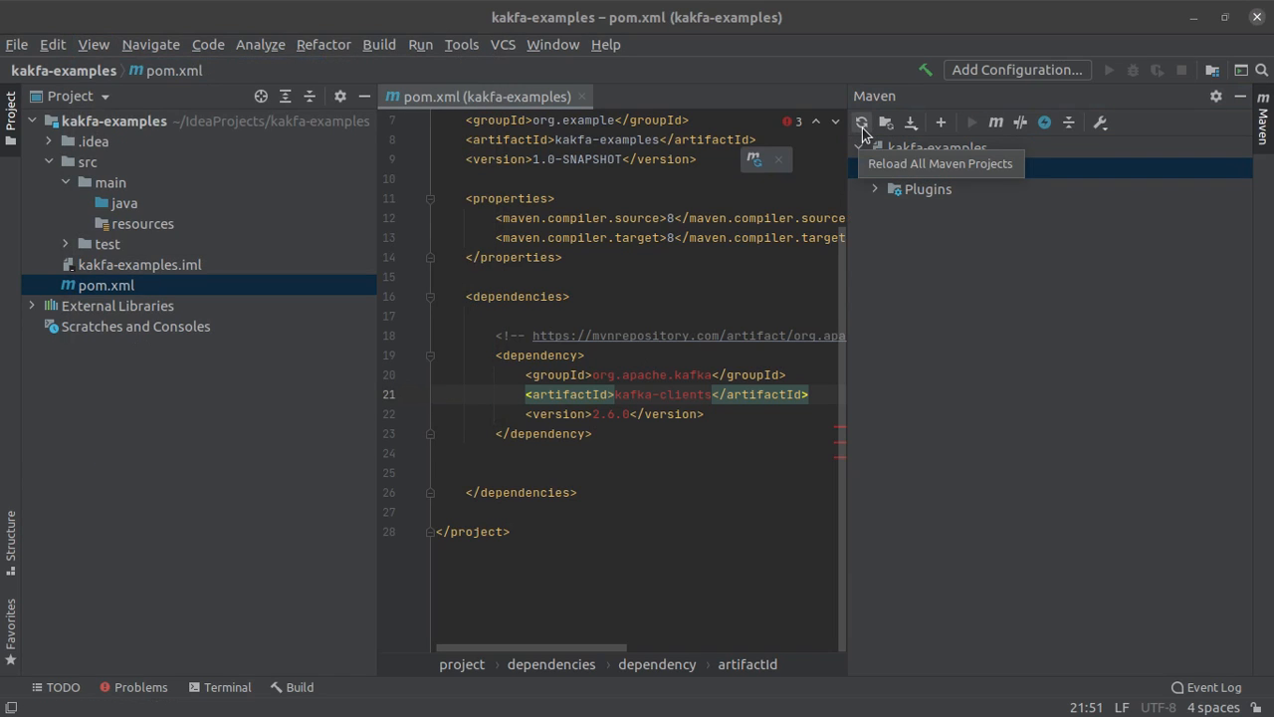
mouse_move(862, 123)
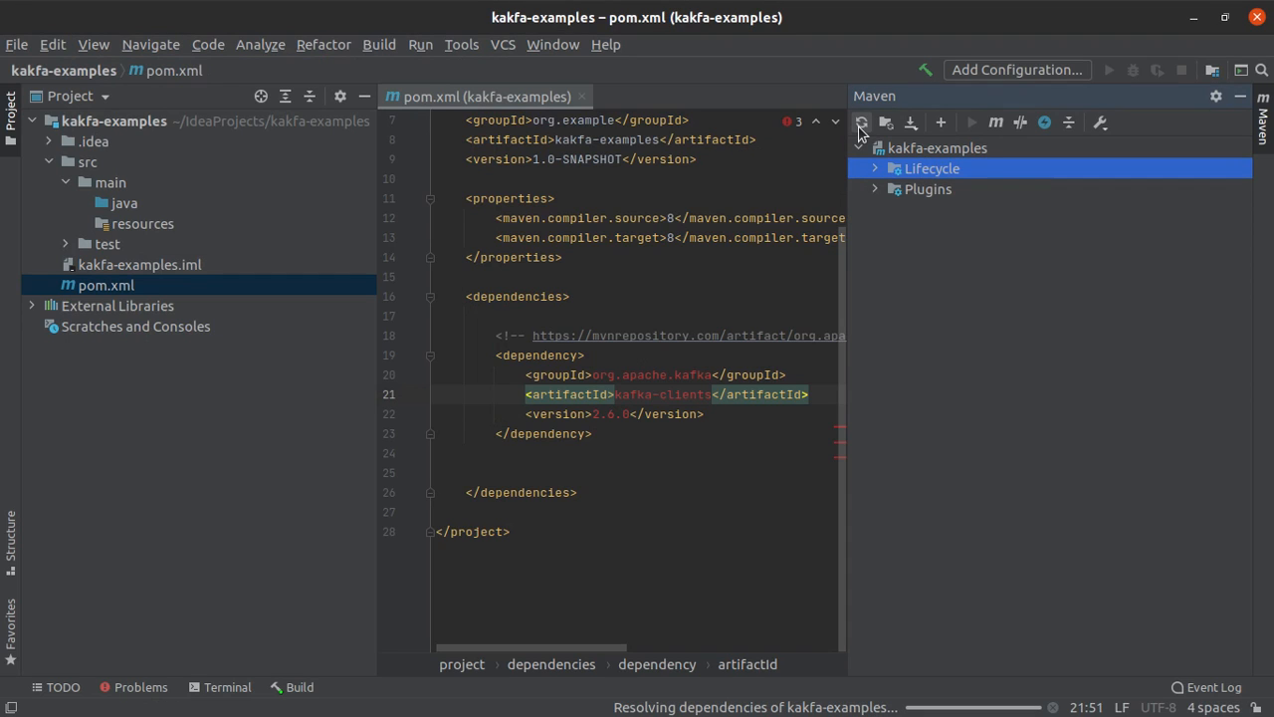
mouse_move(862, 121)
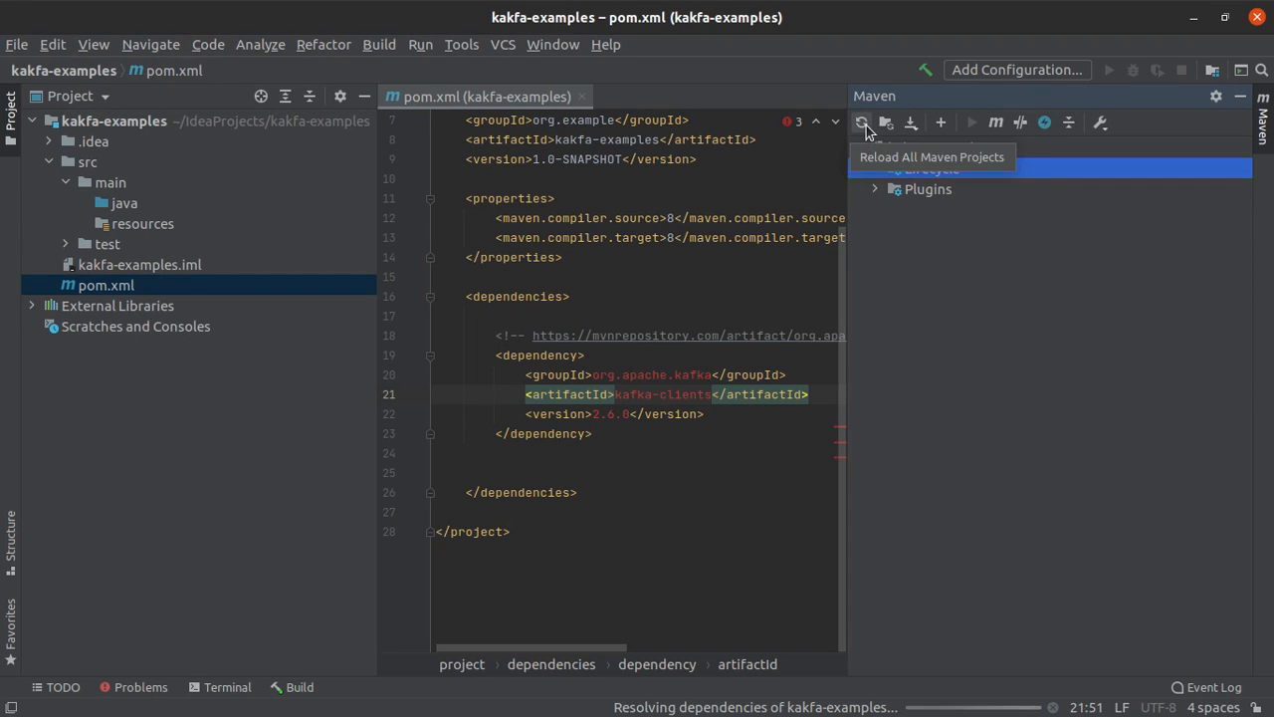
left_click(862, 122)
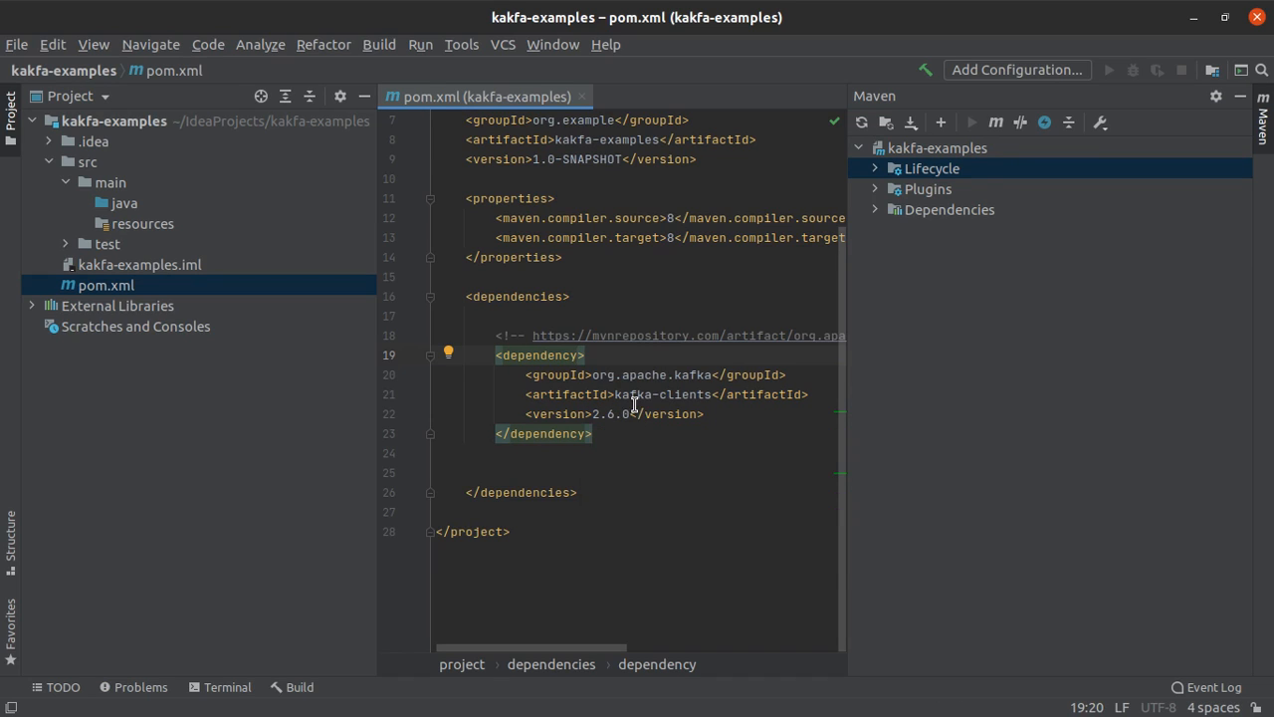
mouse_move(667, 376)
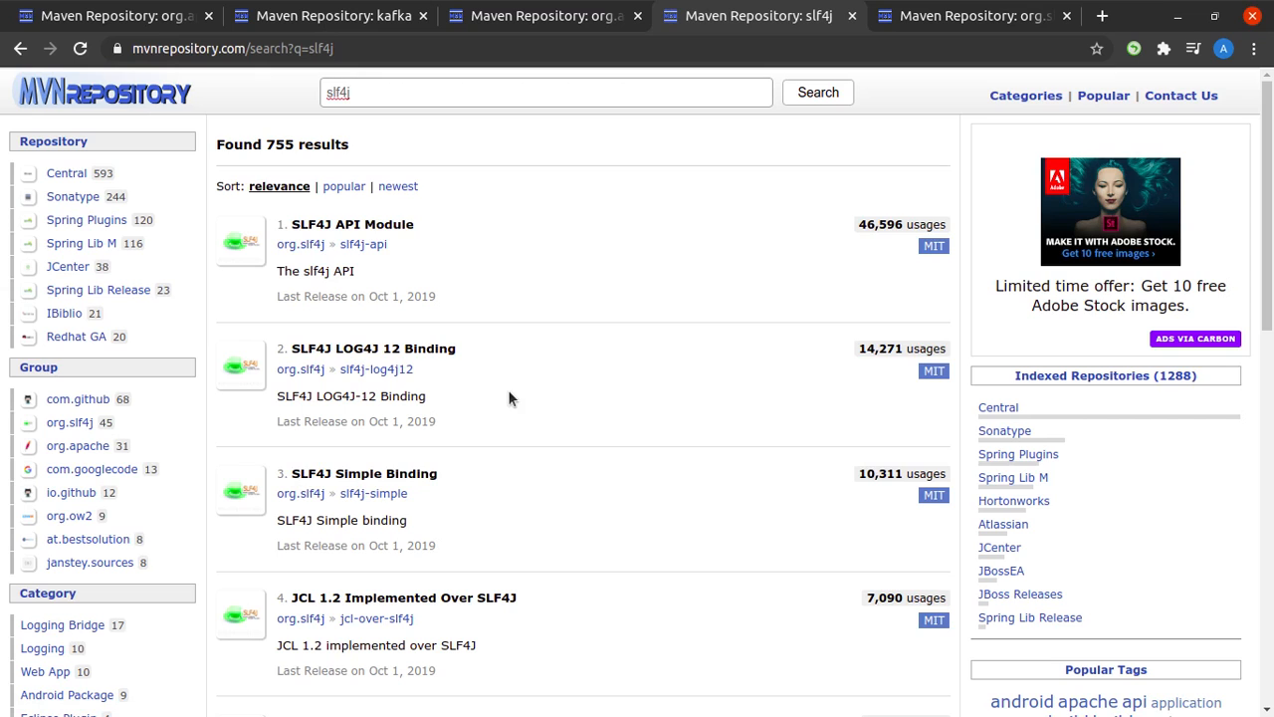
mouse_move(374, 494)
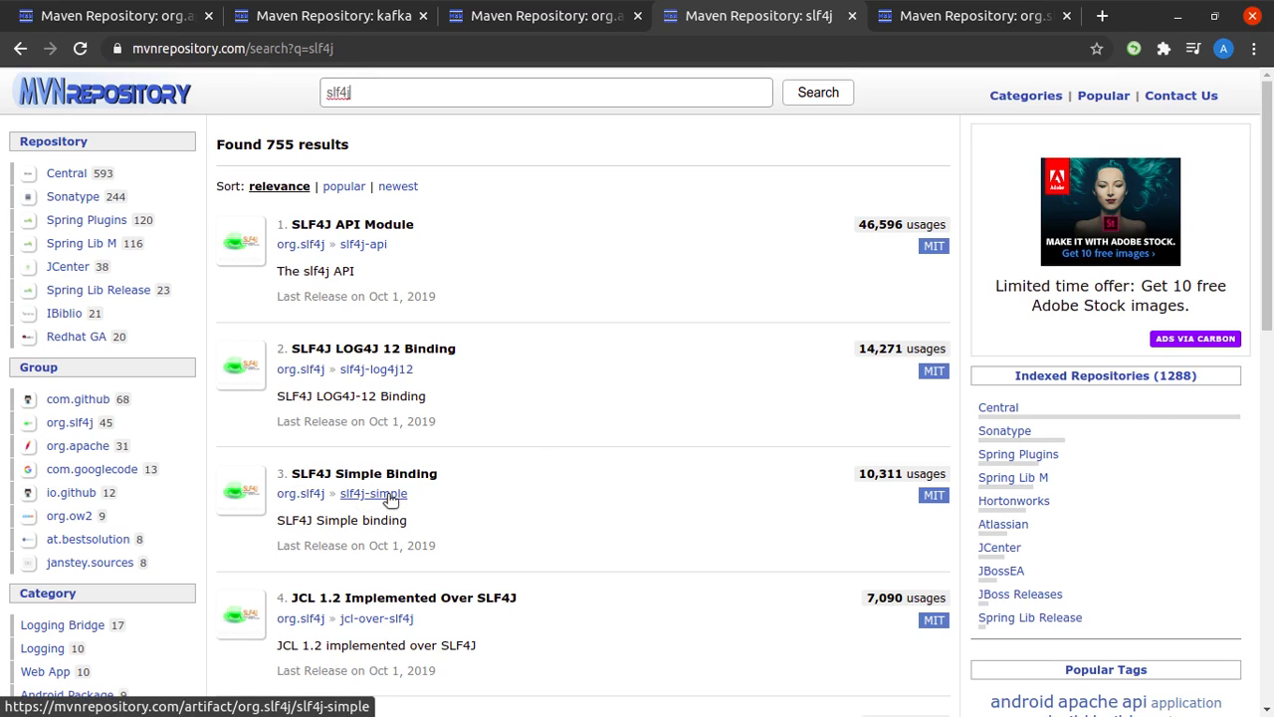
Open slf4j-simple version 1.7.30 on Maven Repository and copy its Maven snippet.
left_click(373, 493)
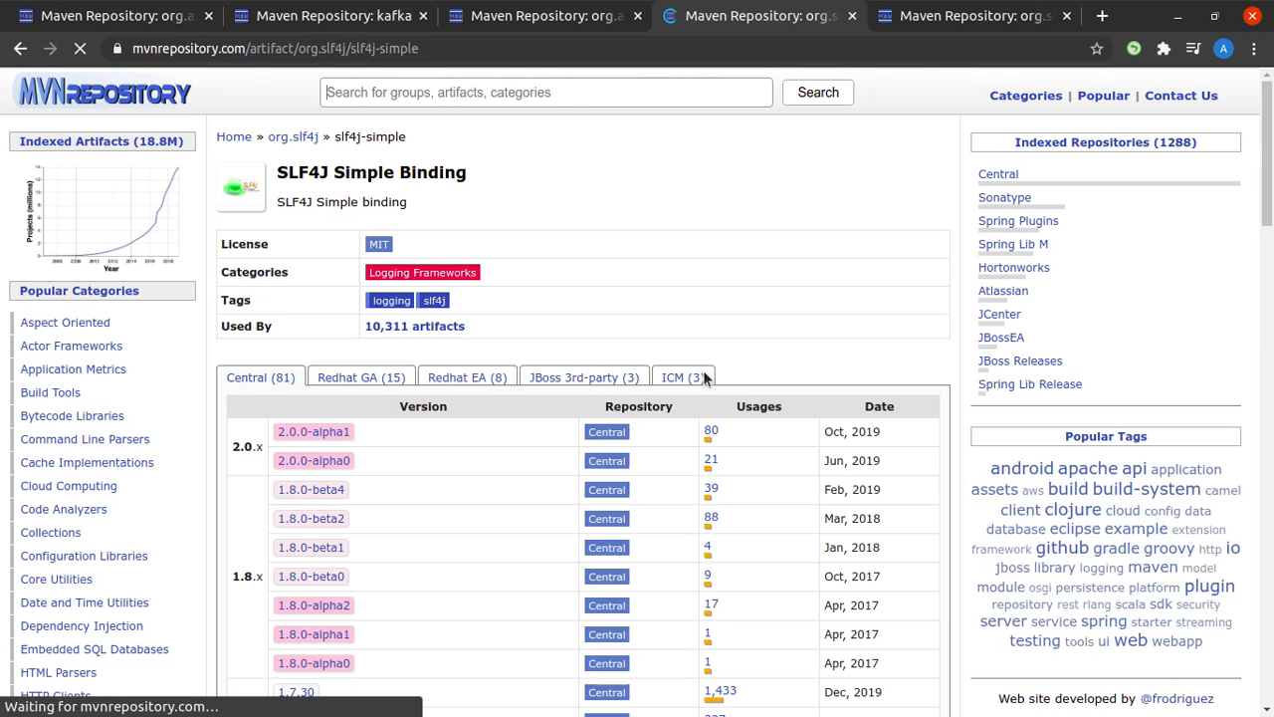
scroll("down", 3)
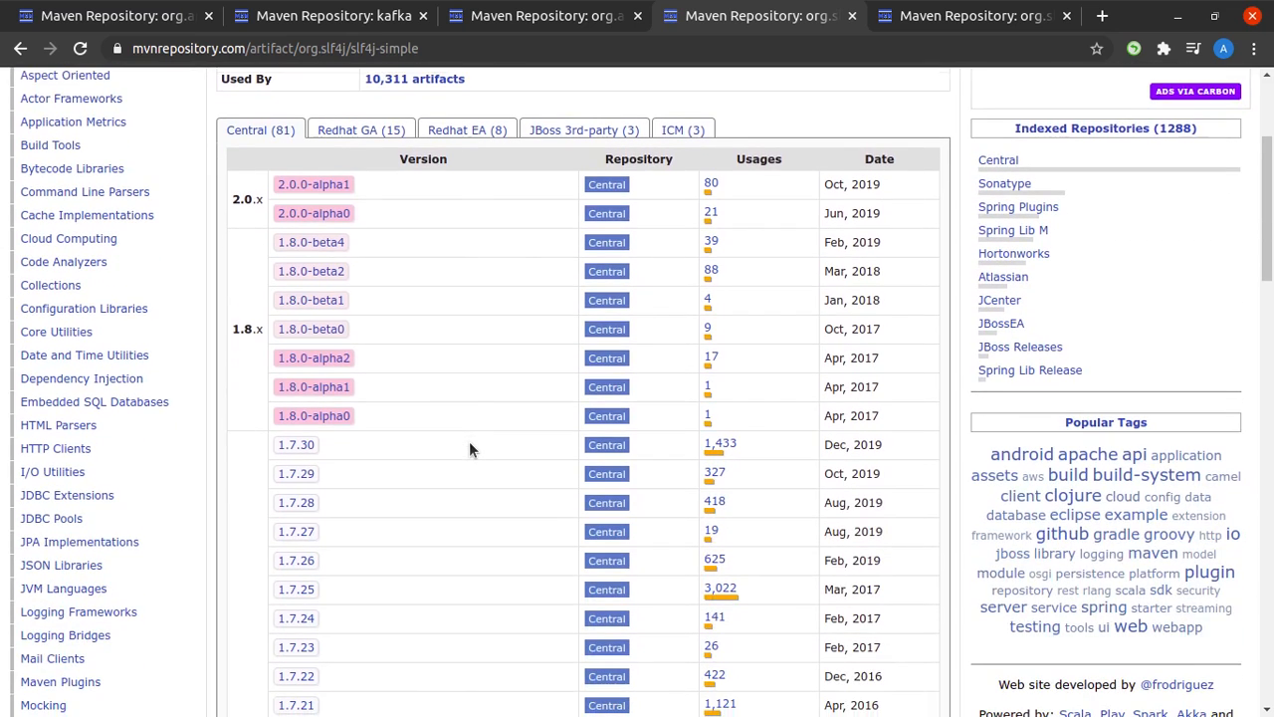
scroll("down", 3)
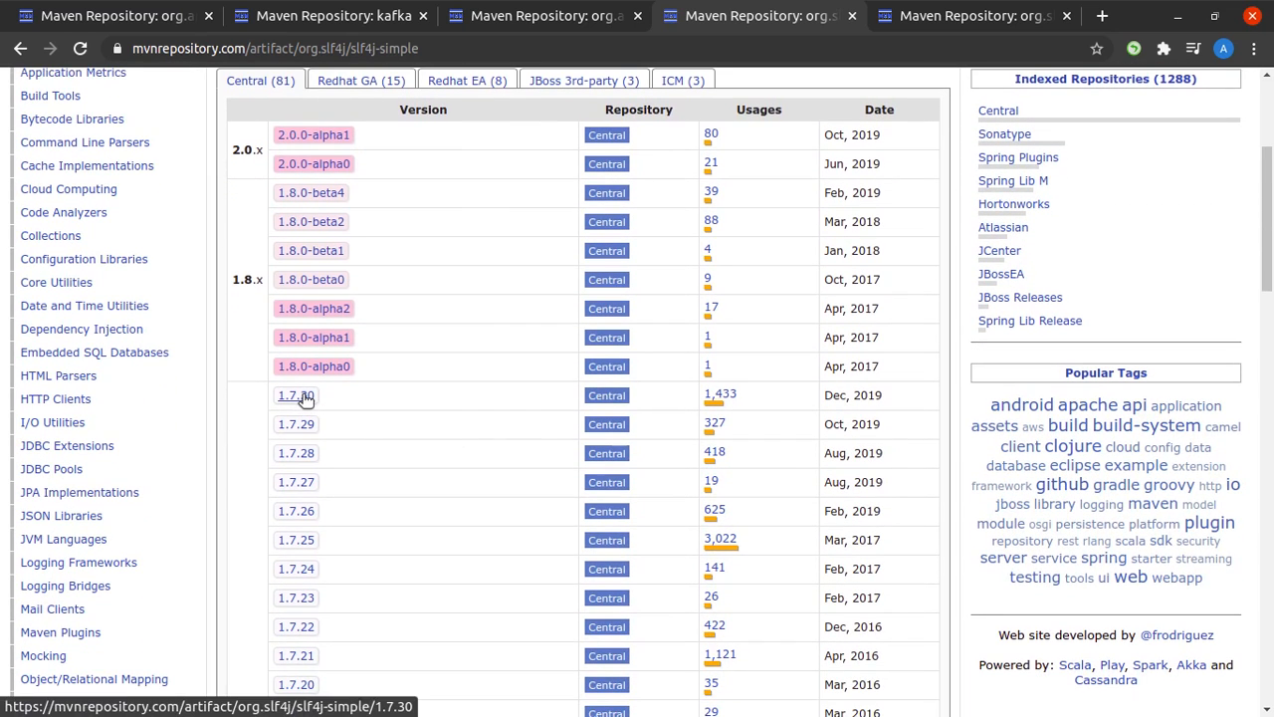
left_click(295, 396)
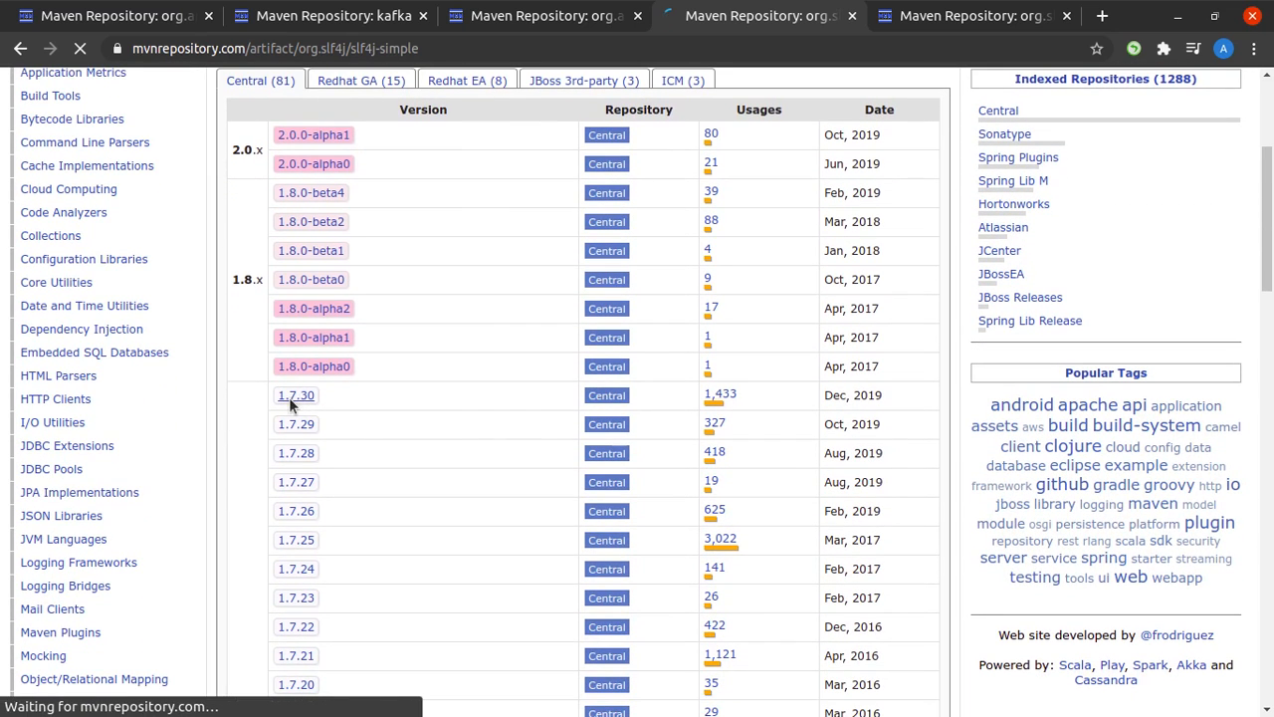
left_click(295, 396)
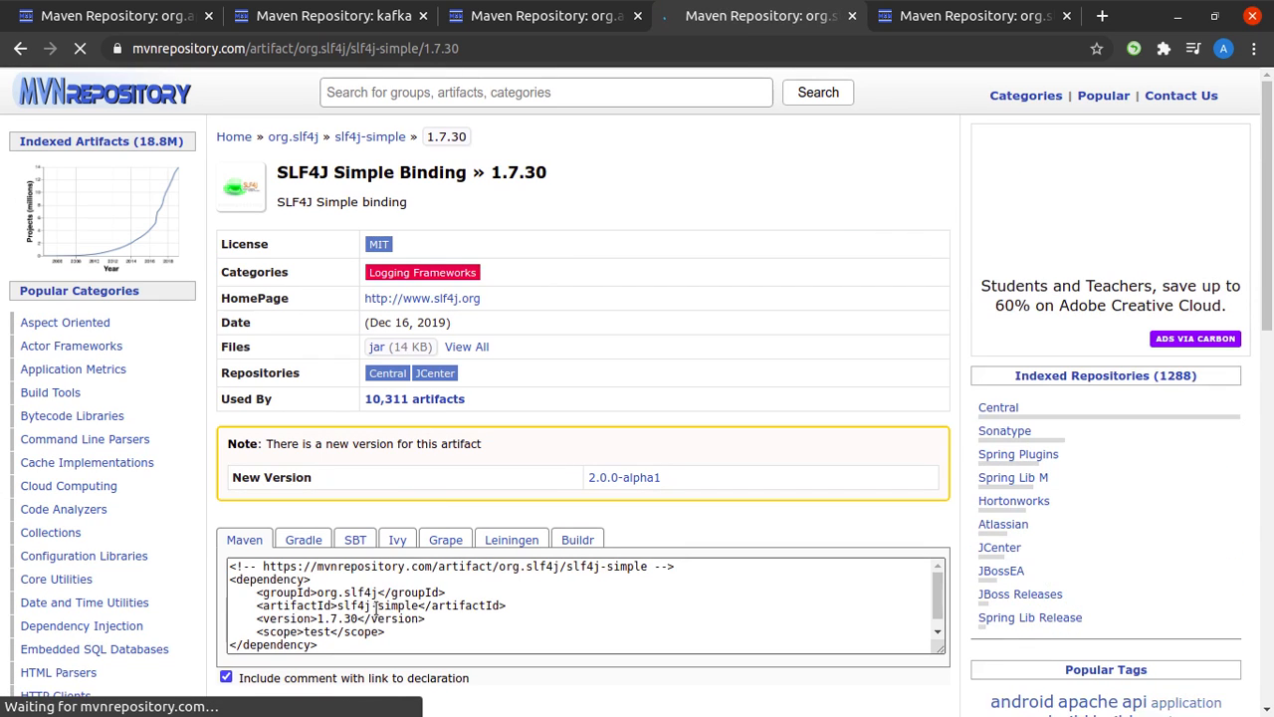
right_click(398, 605)
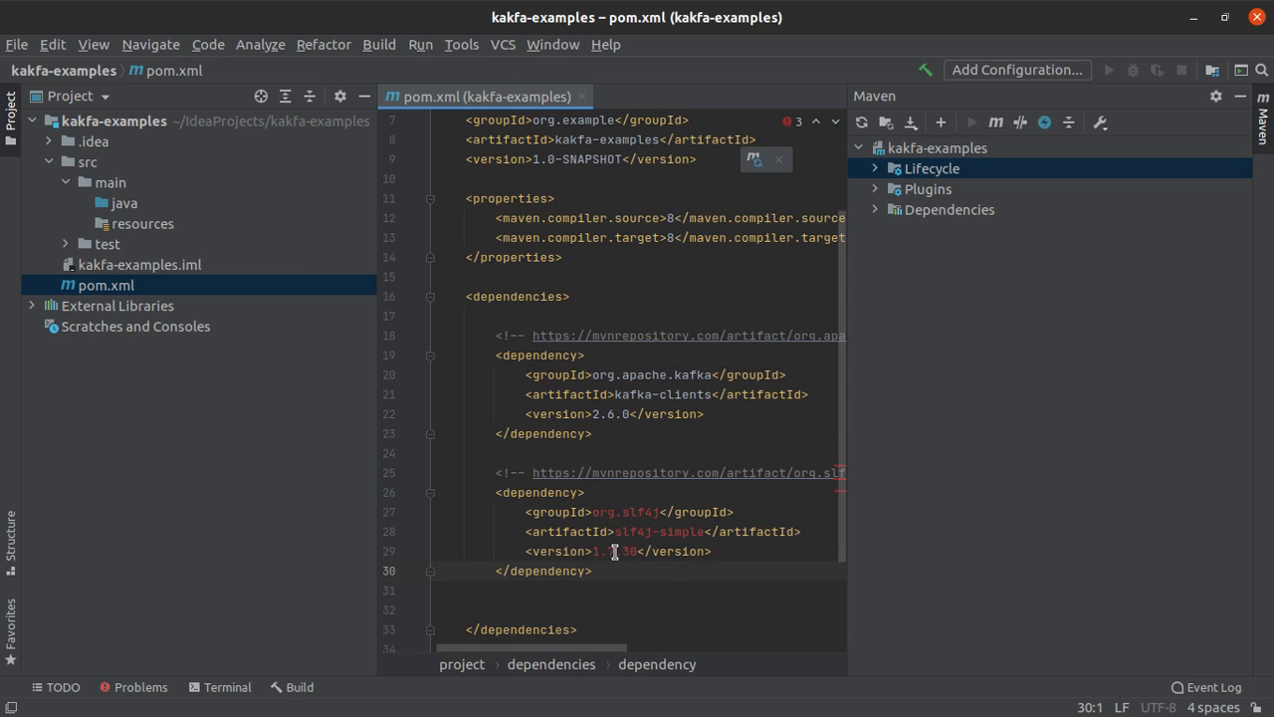
Paste slf4j-simple 1.7.30 under kafka-clients, reload Maven, and hide the Maven window.
left_click(635, 550)
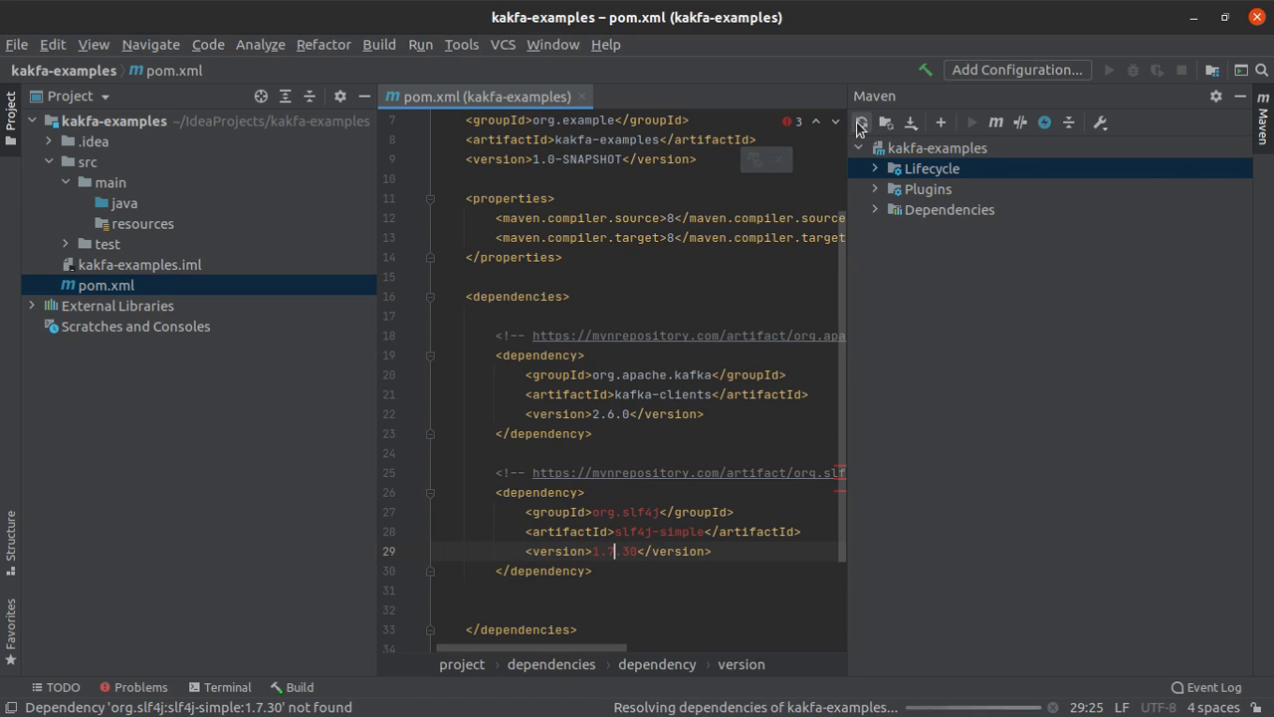
left_click(860, 121)
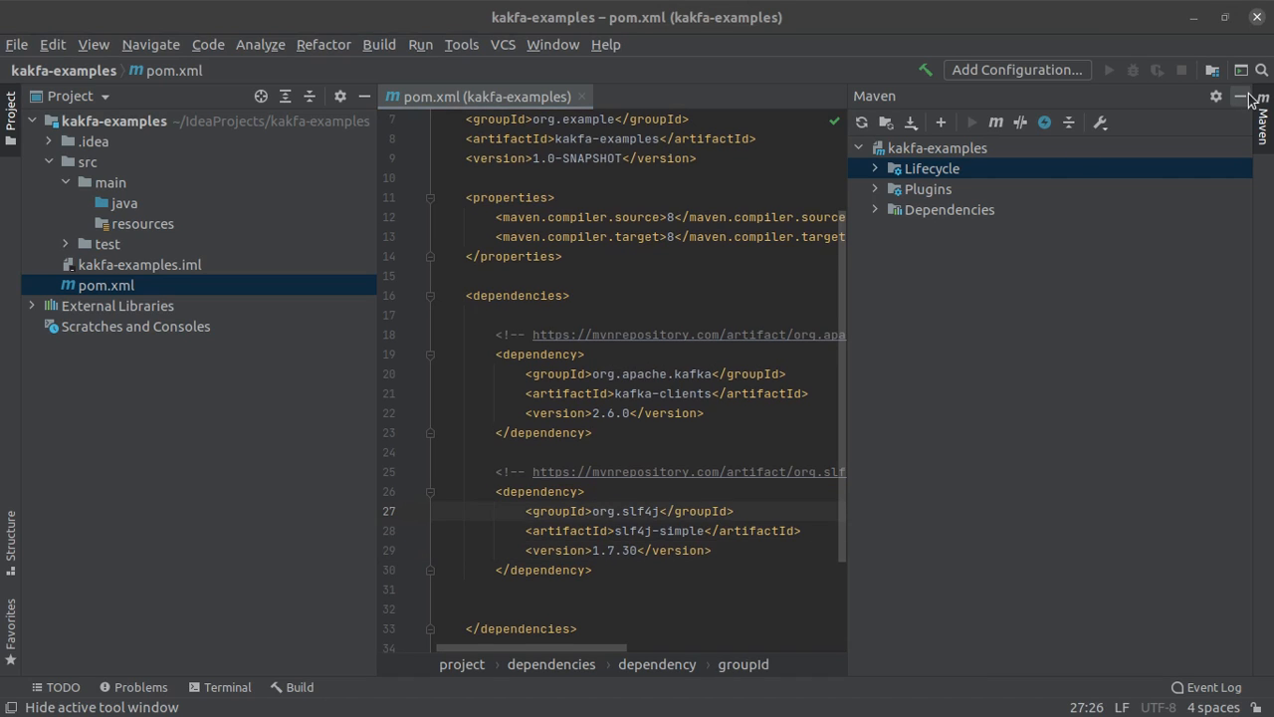
left_click(1241, 96)
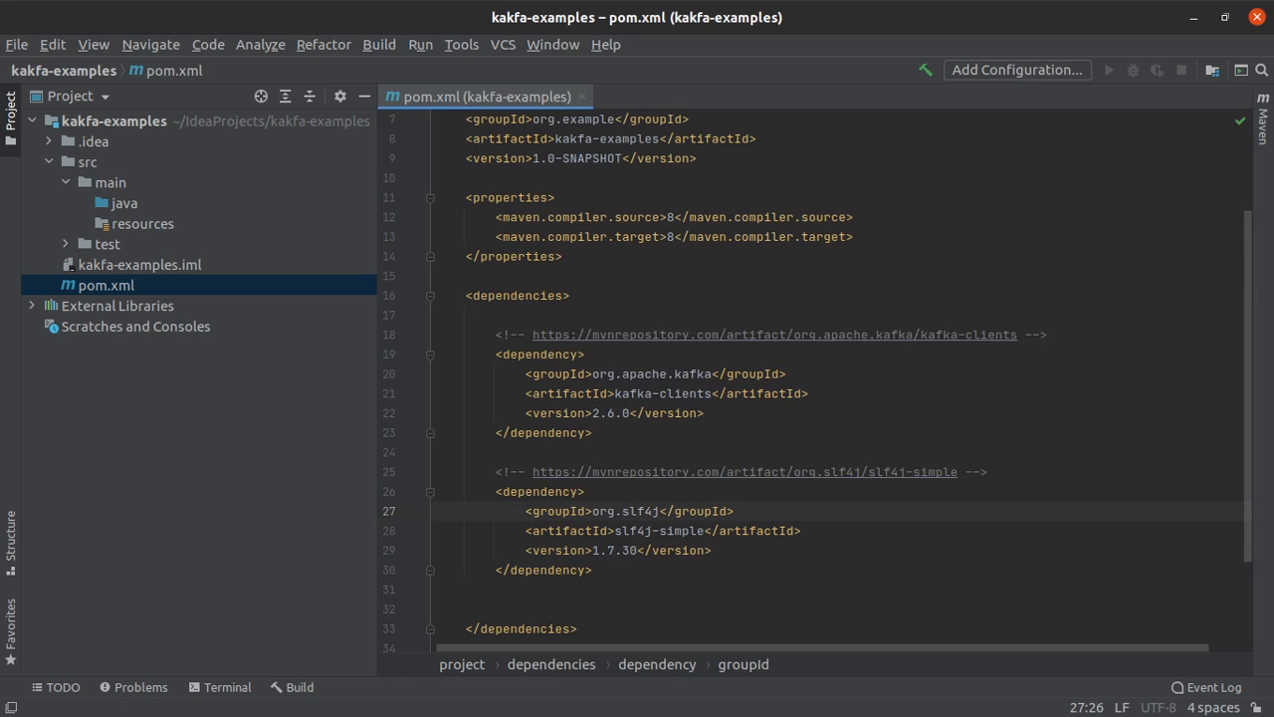
Create the com.example.kafka package in the src/main/java source folder.
left_click(124, 203)
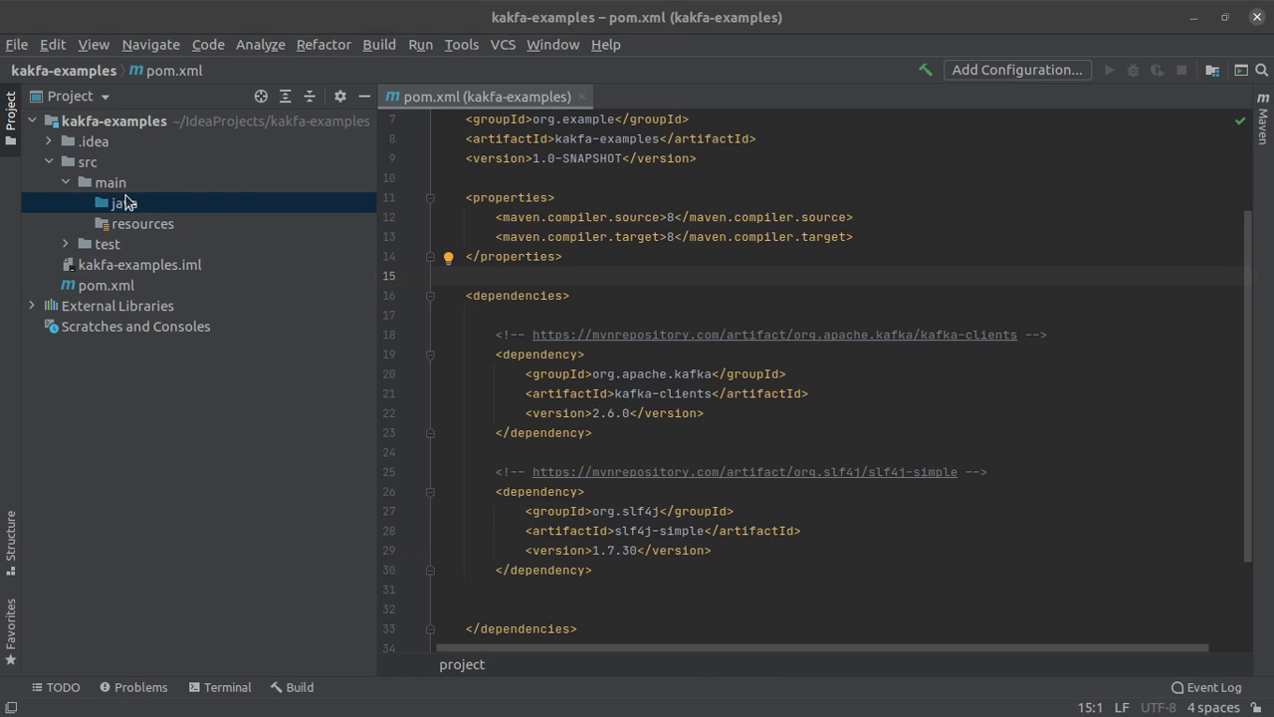
left_click(123, 203)
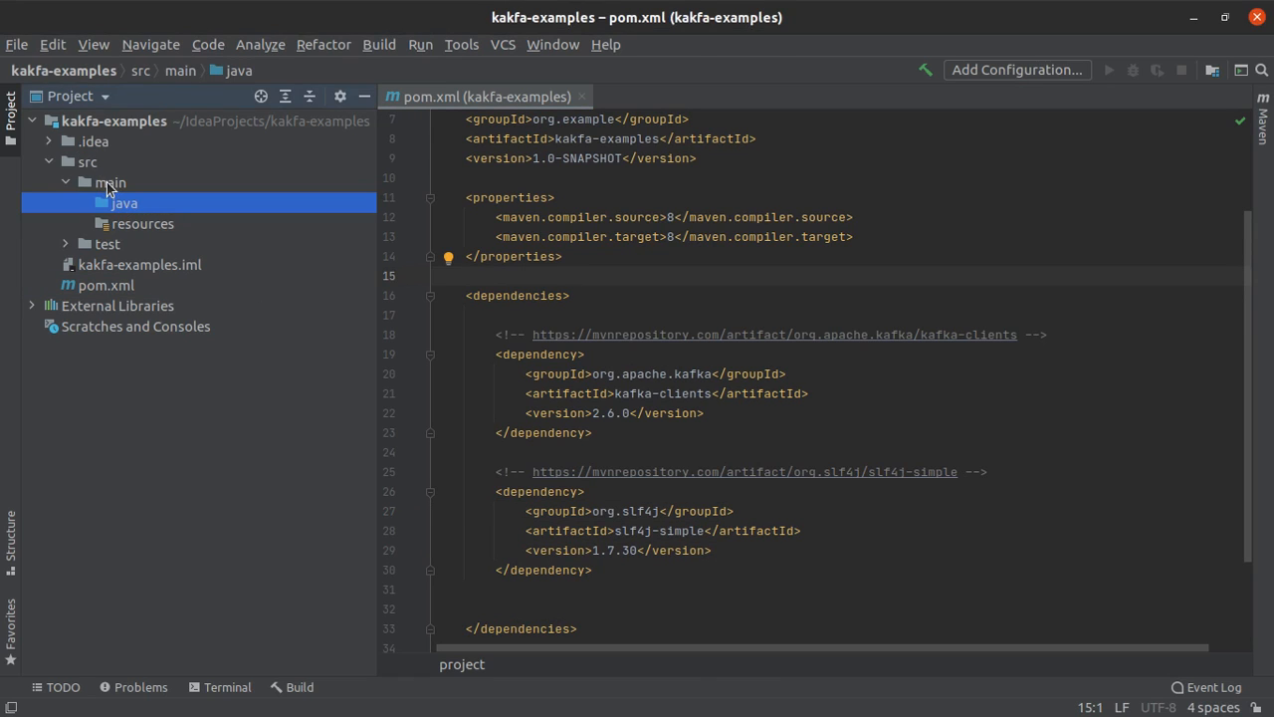
right_click(123, 203)
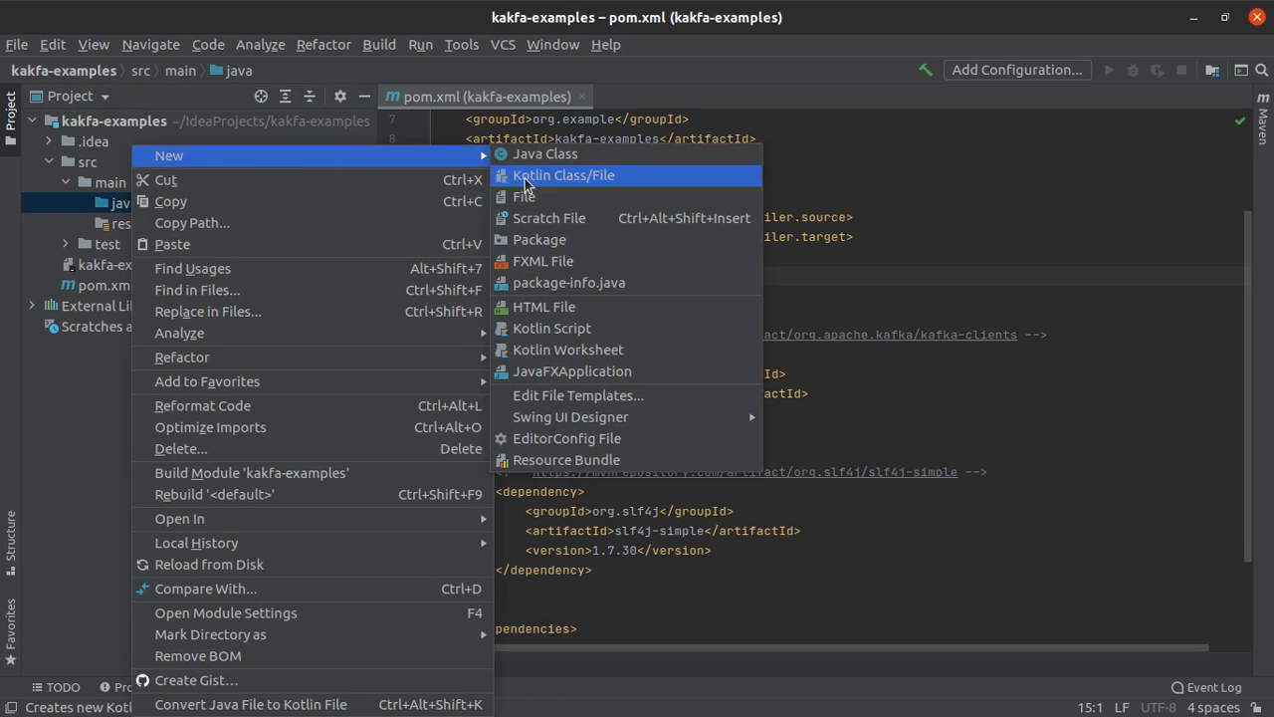
left_click(539, 239)
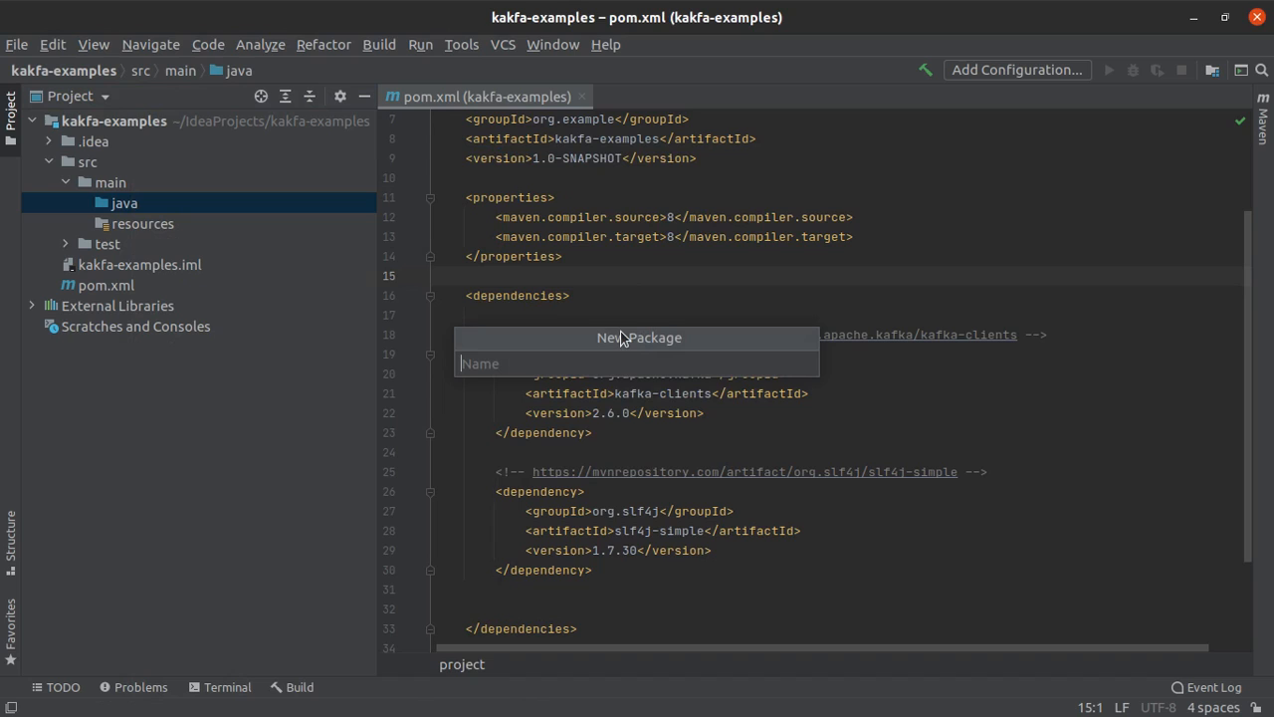
type("com.")
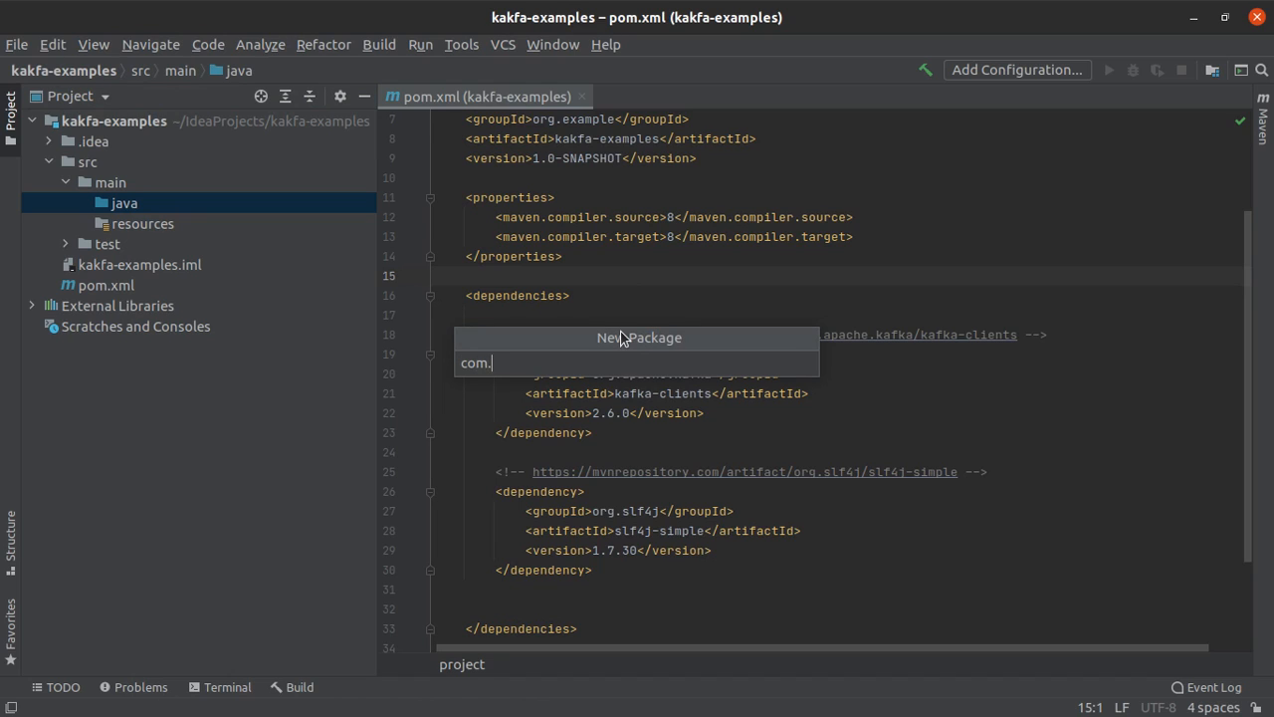
type("example.k")
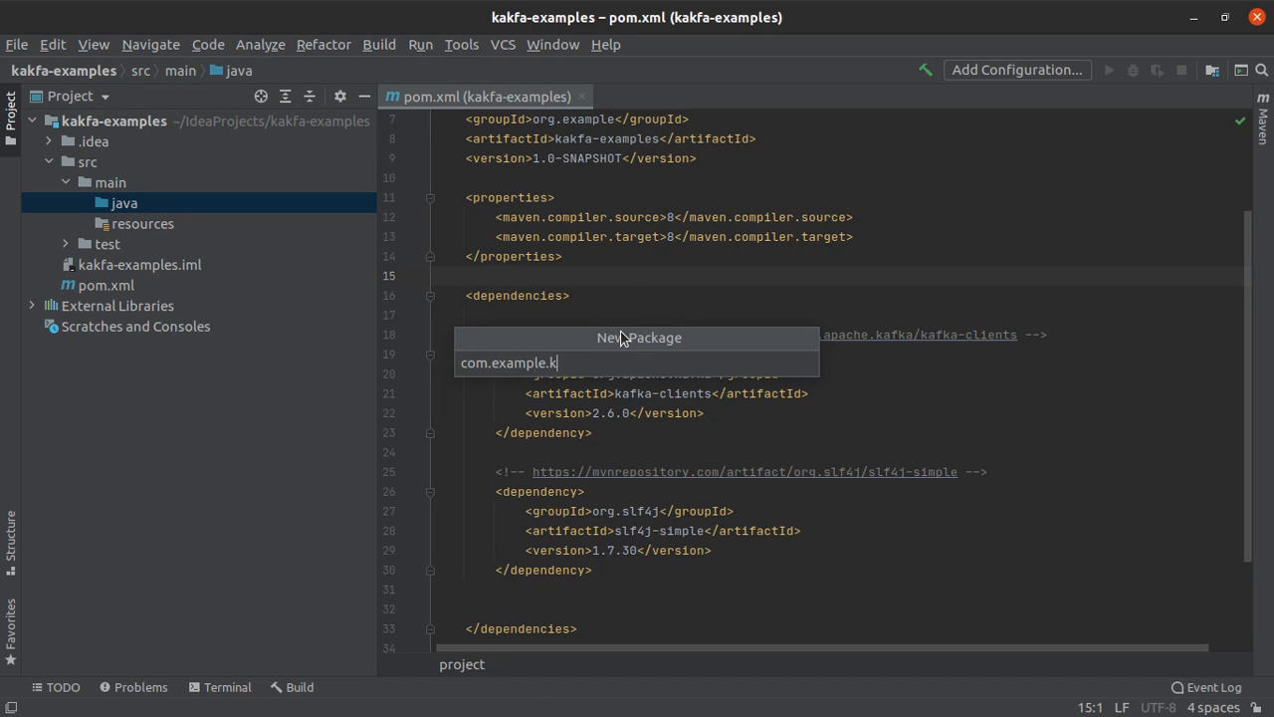
key("enter")
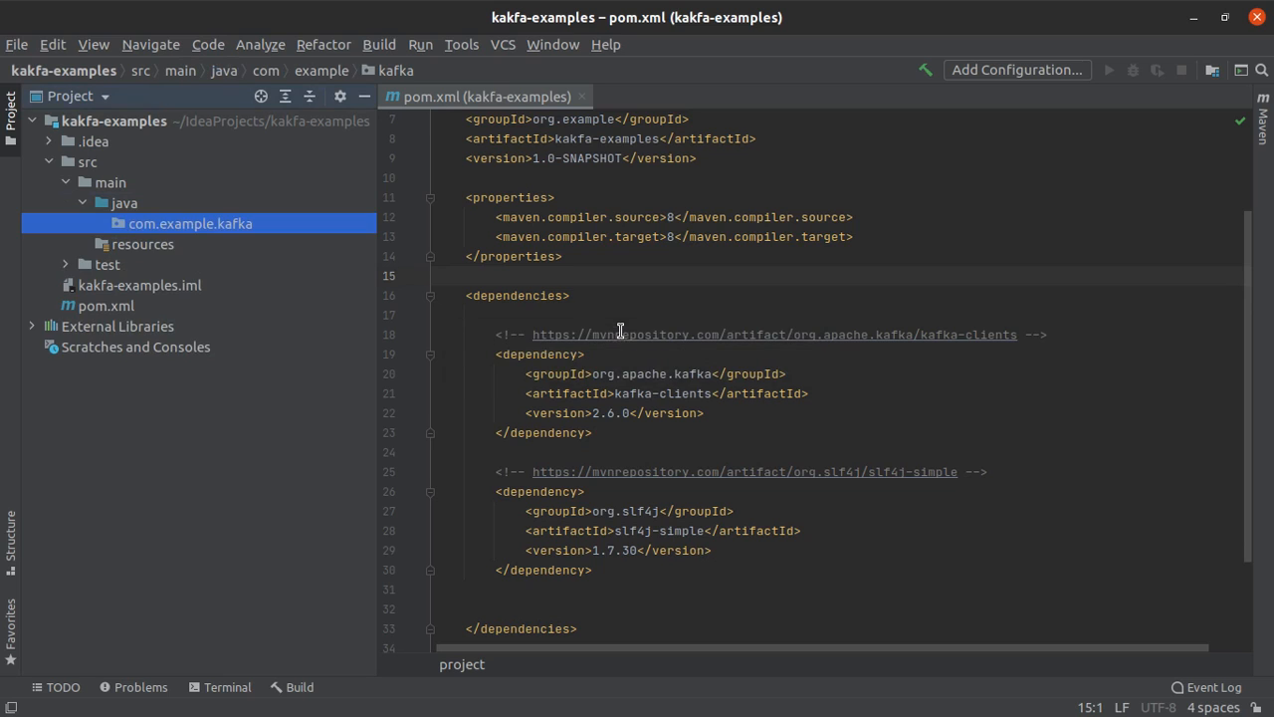
right_click(190, 223)
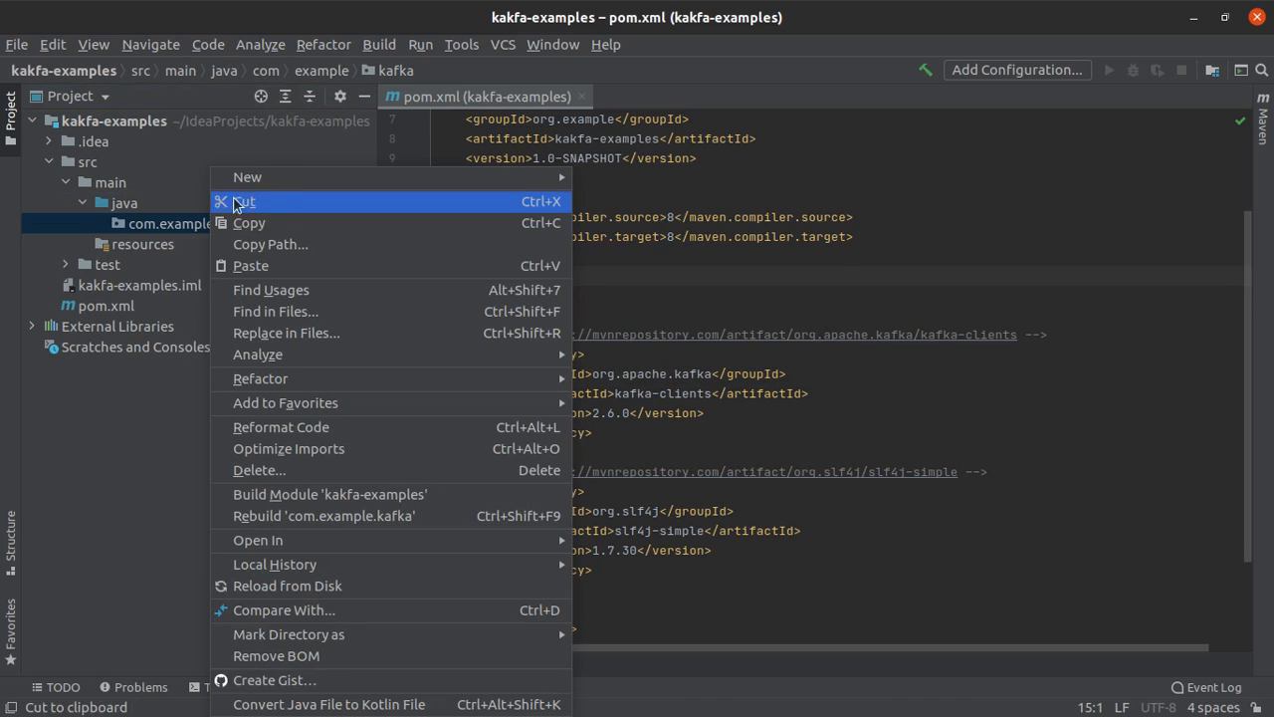
mouse_move(246, 176)
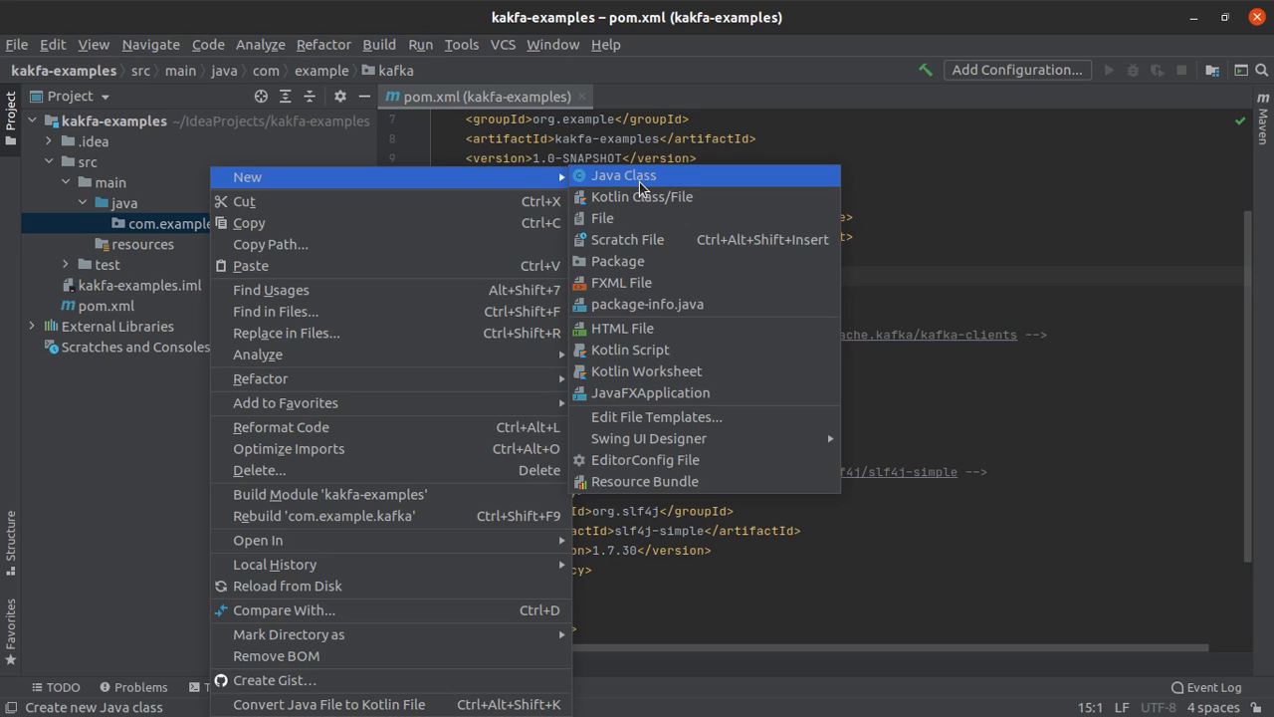
Add a Java class named Producer to the com.example.kafka package.
left_click(623, 175)
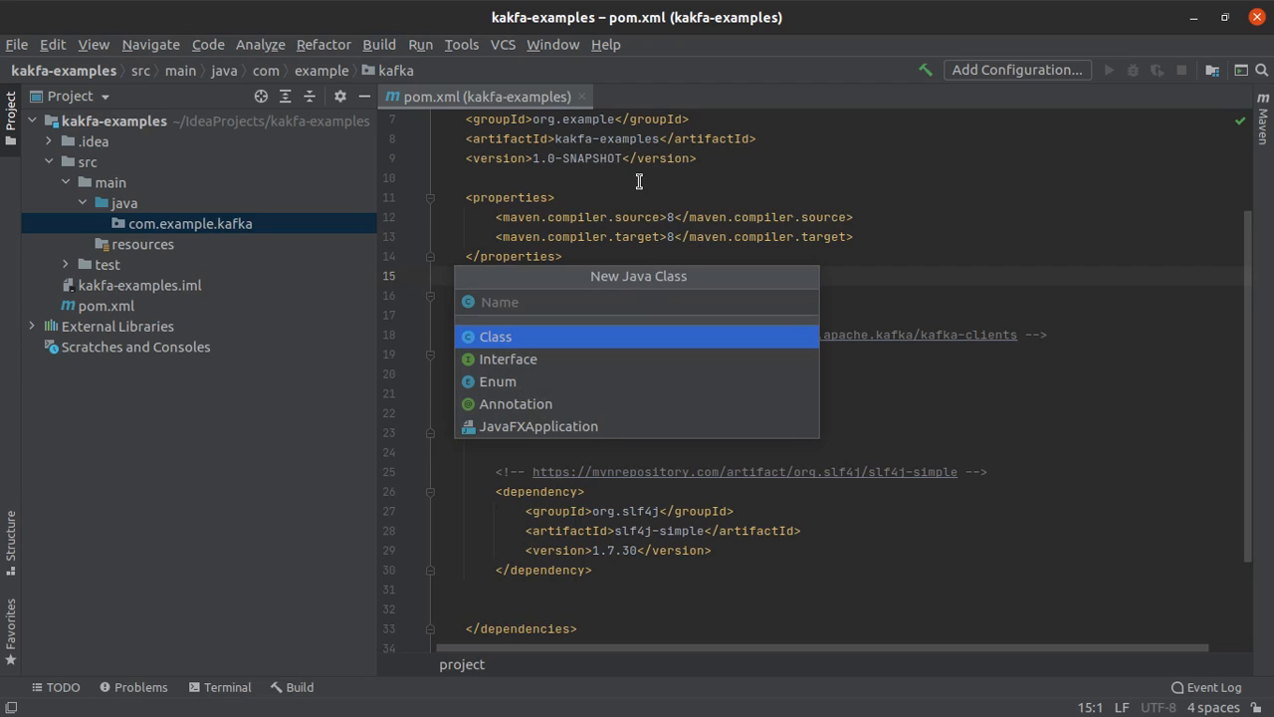
type("Producer")
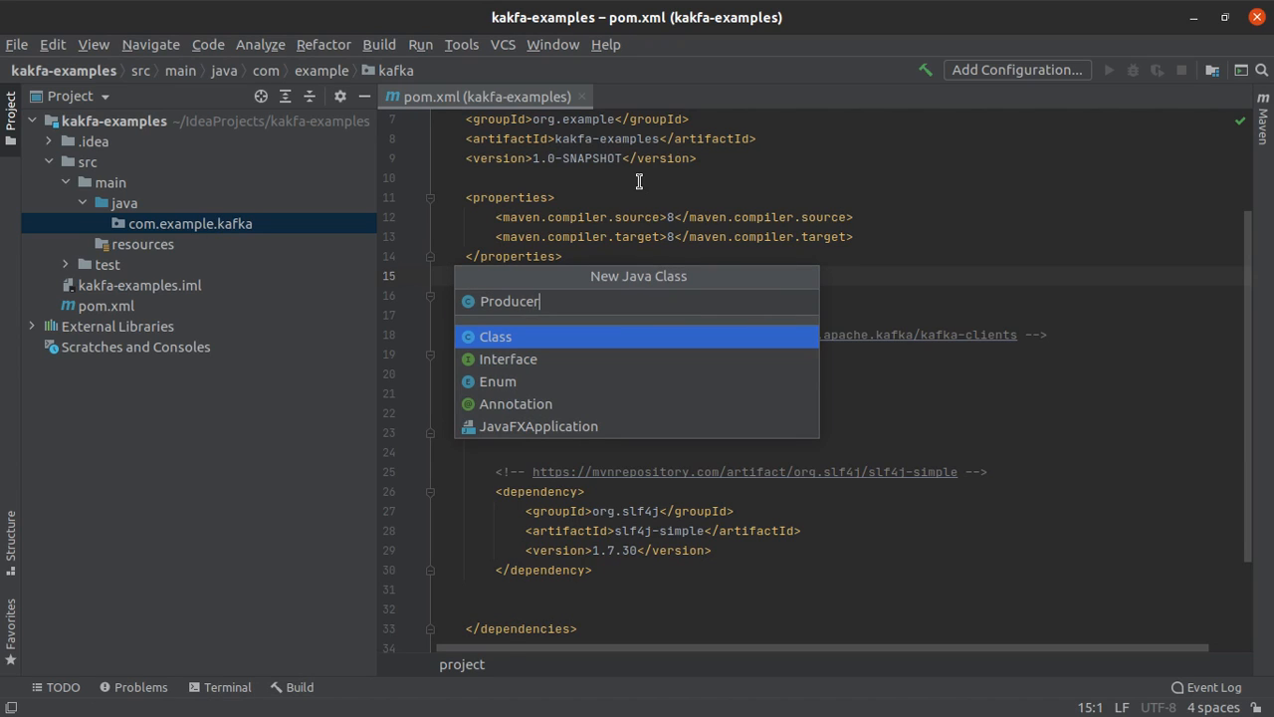
type("De")
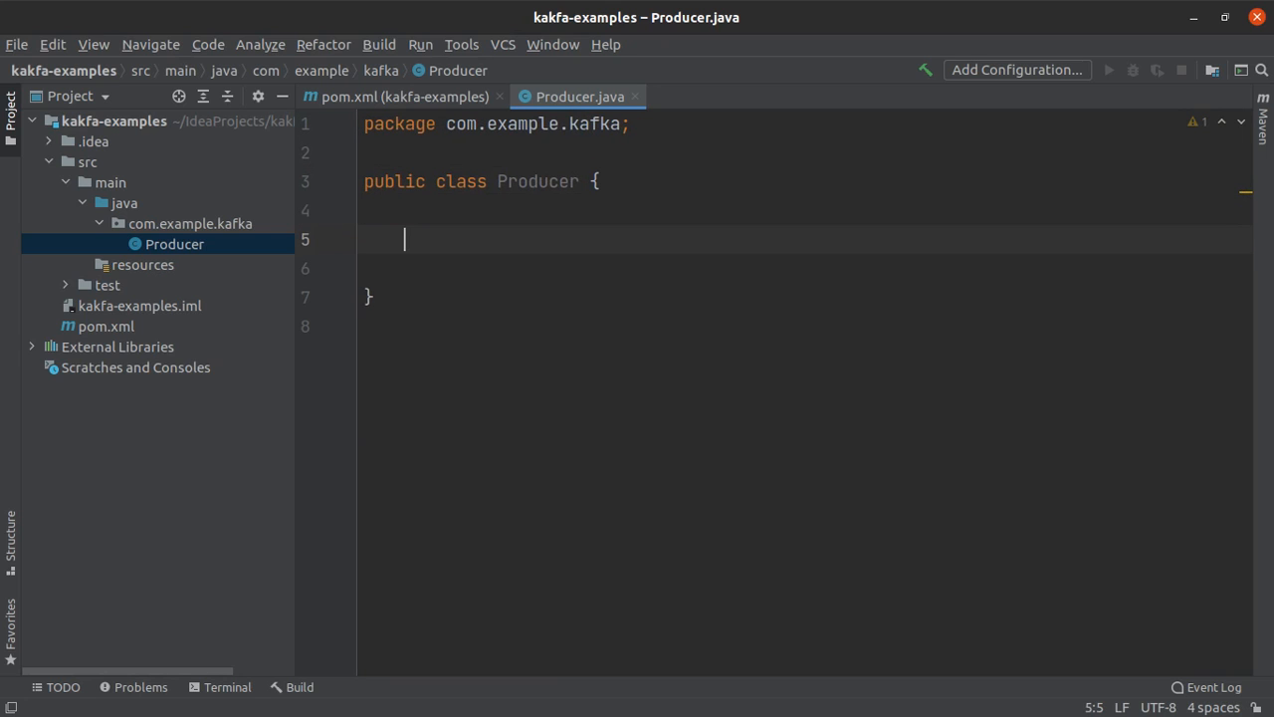
Generate main with psvm, print "Hello Kafka", and fix the println capitalisation.
type("psvm")
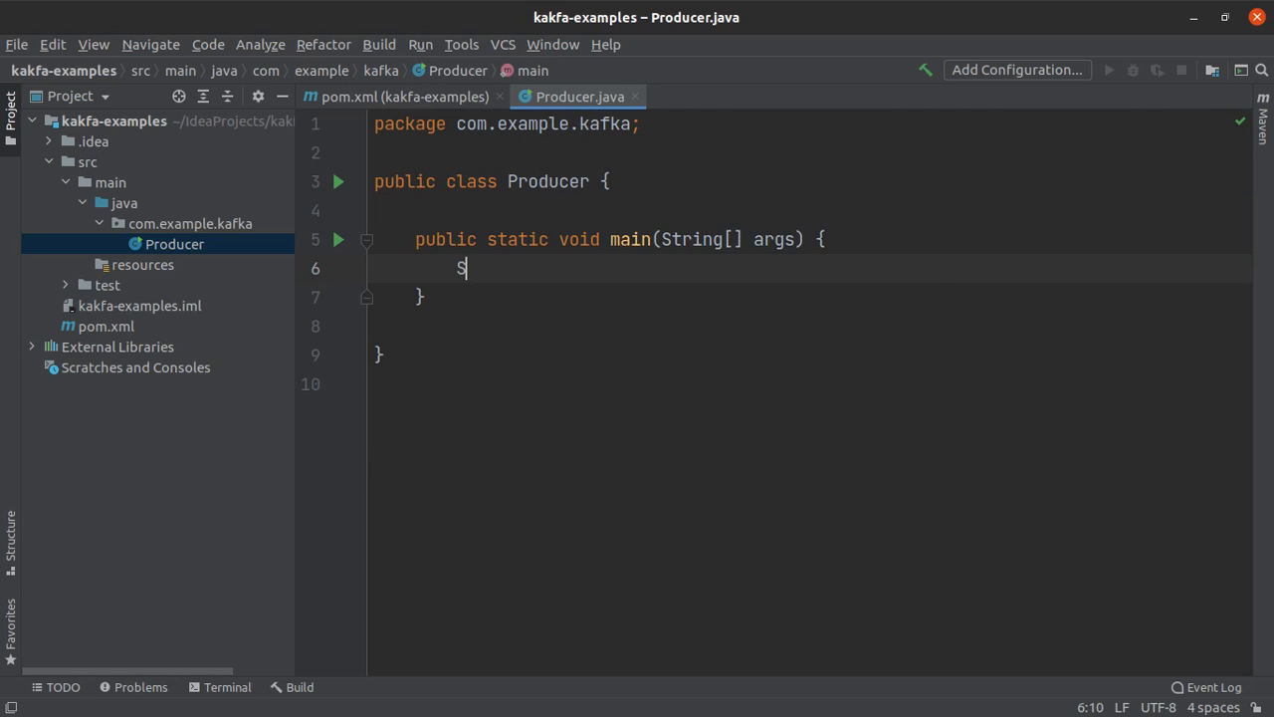
type("y")
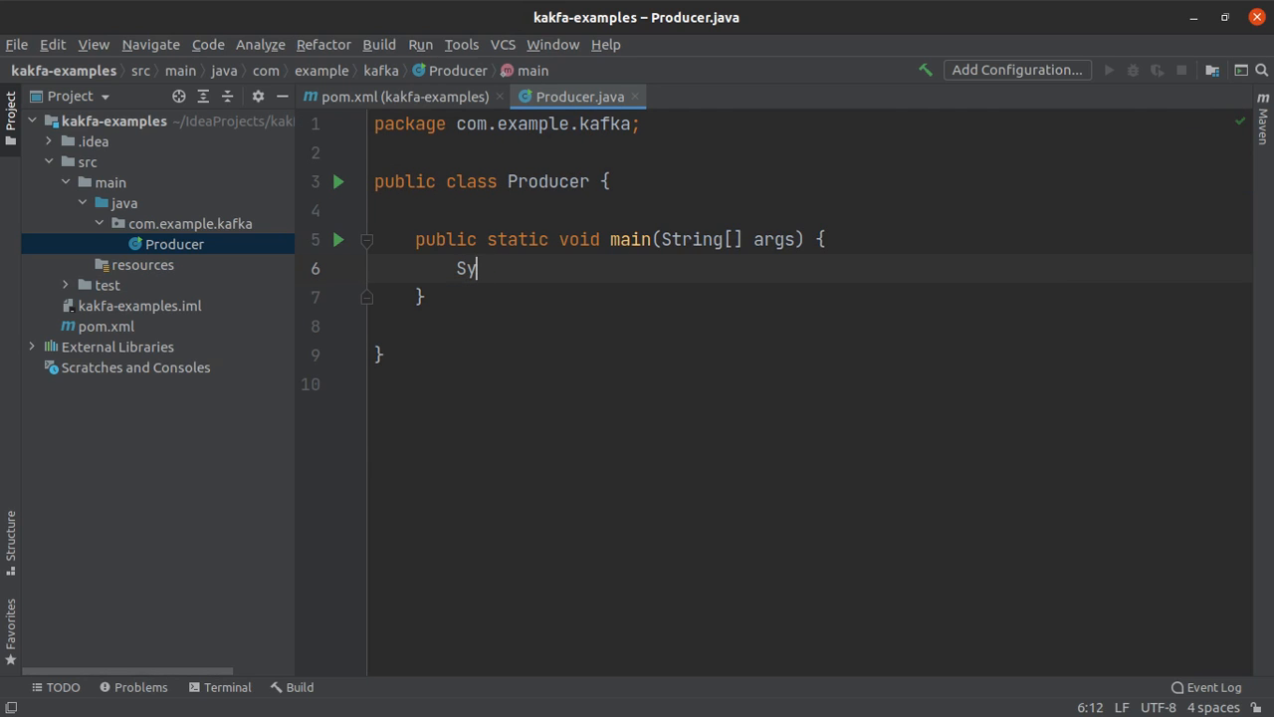
type("stem.out.P")
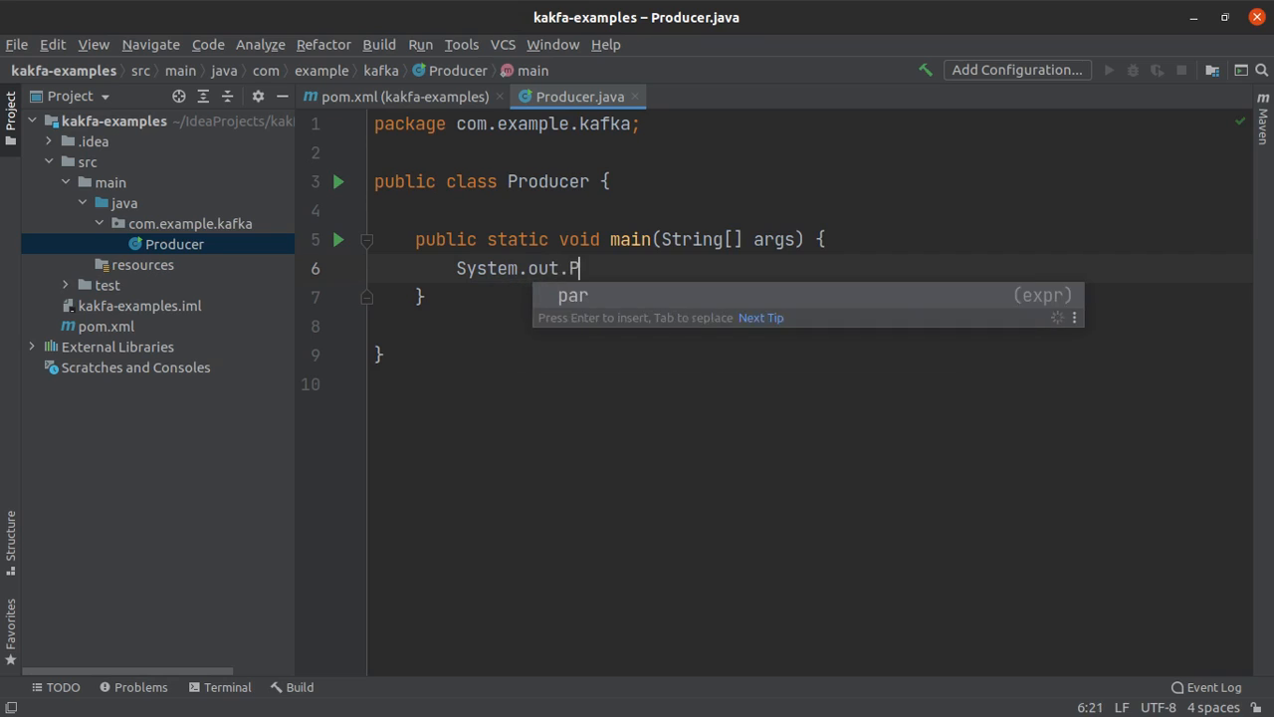
type("rintln()")
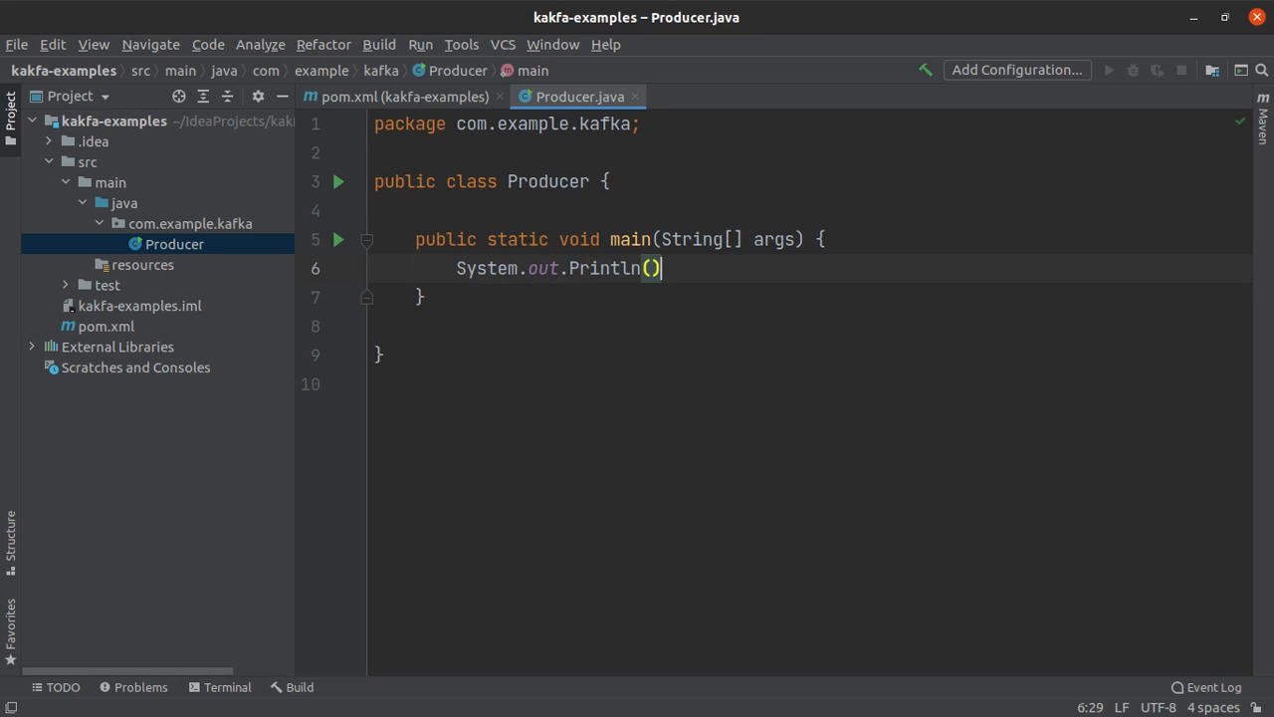
type("\"")
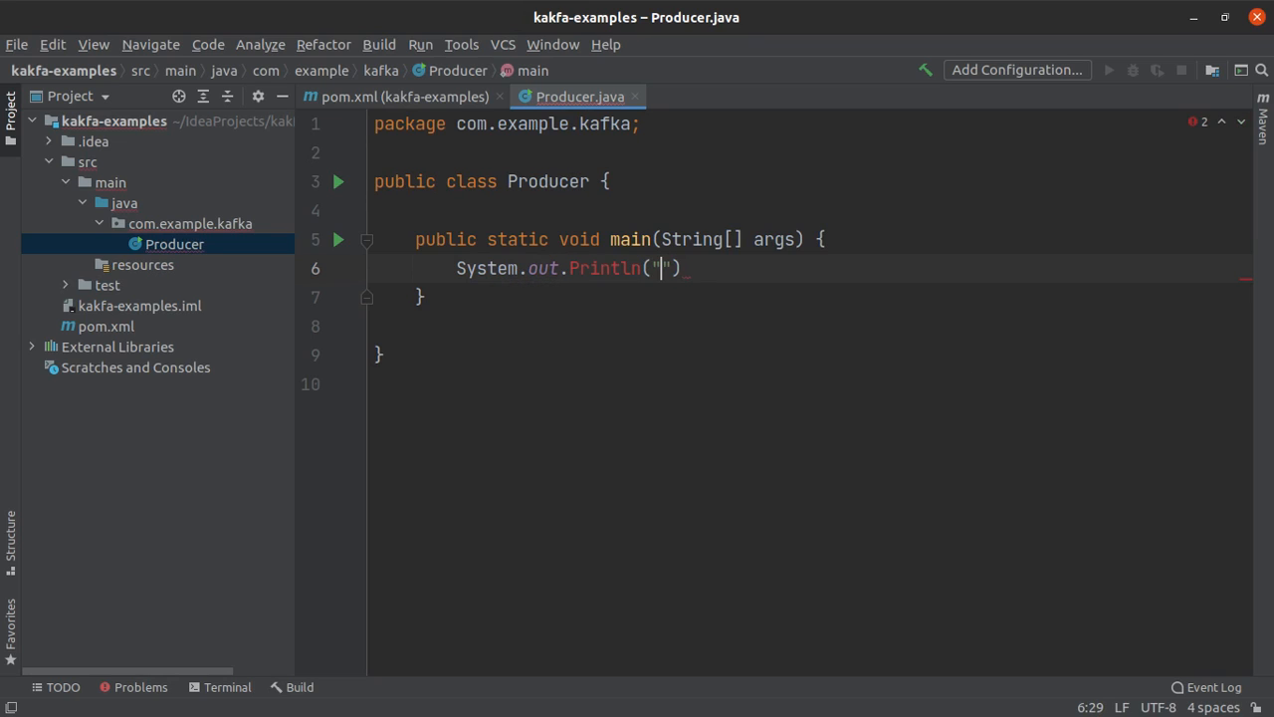
type("Hello Kafka")
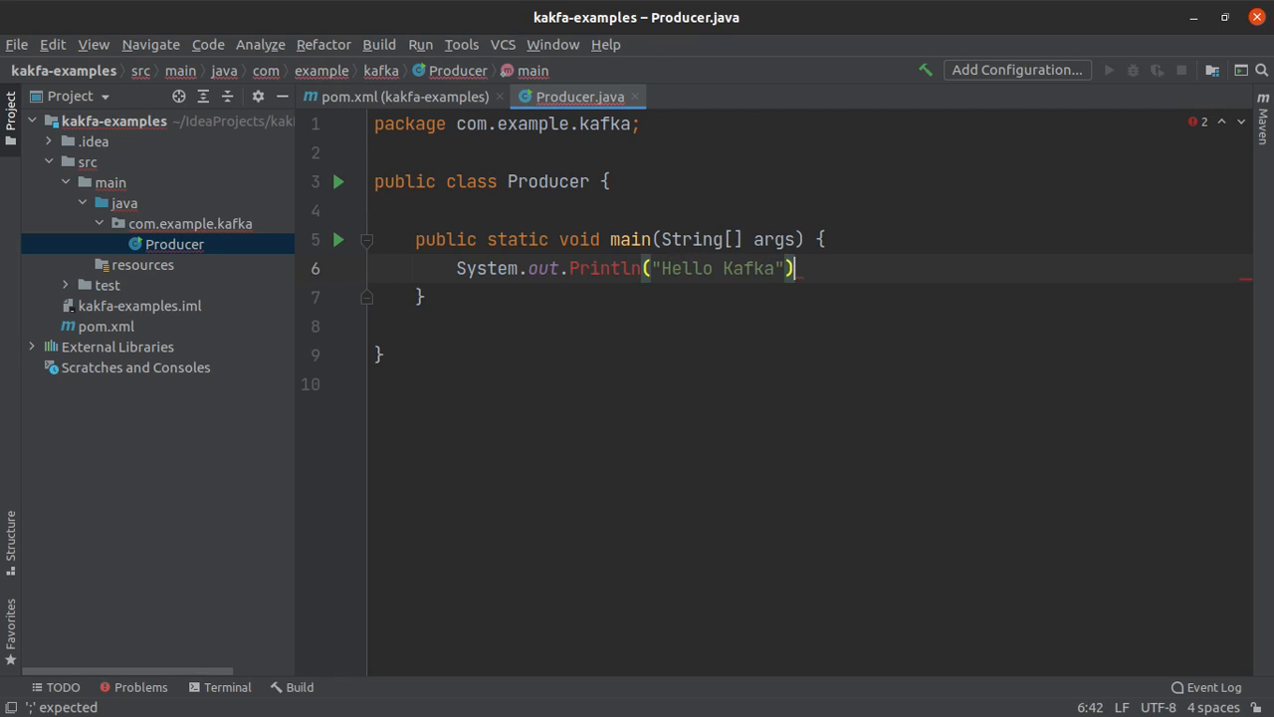
type(";")
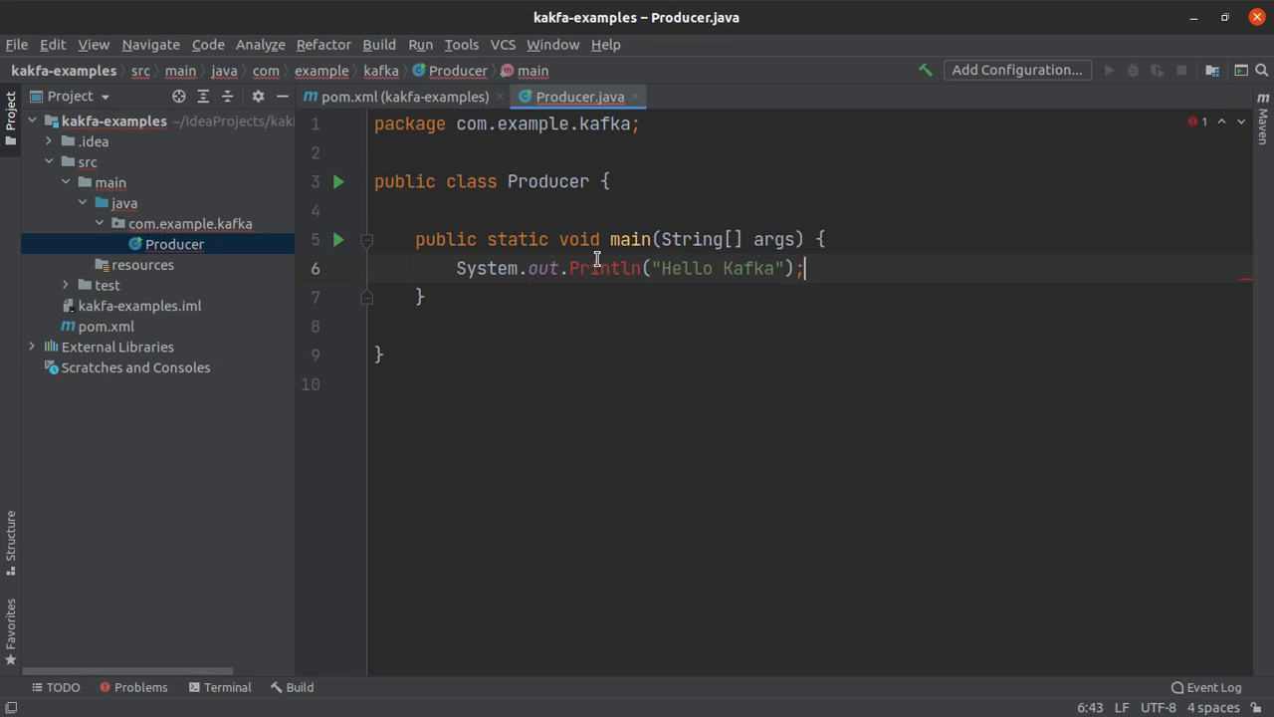
left_click(607, 267)
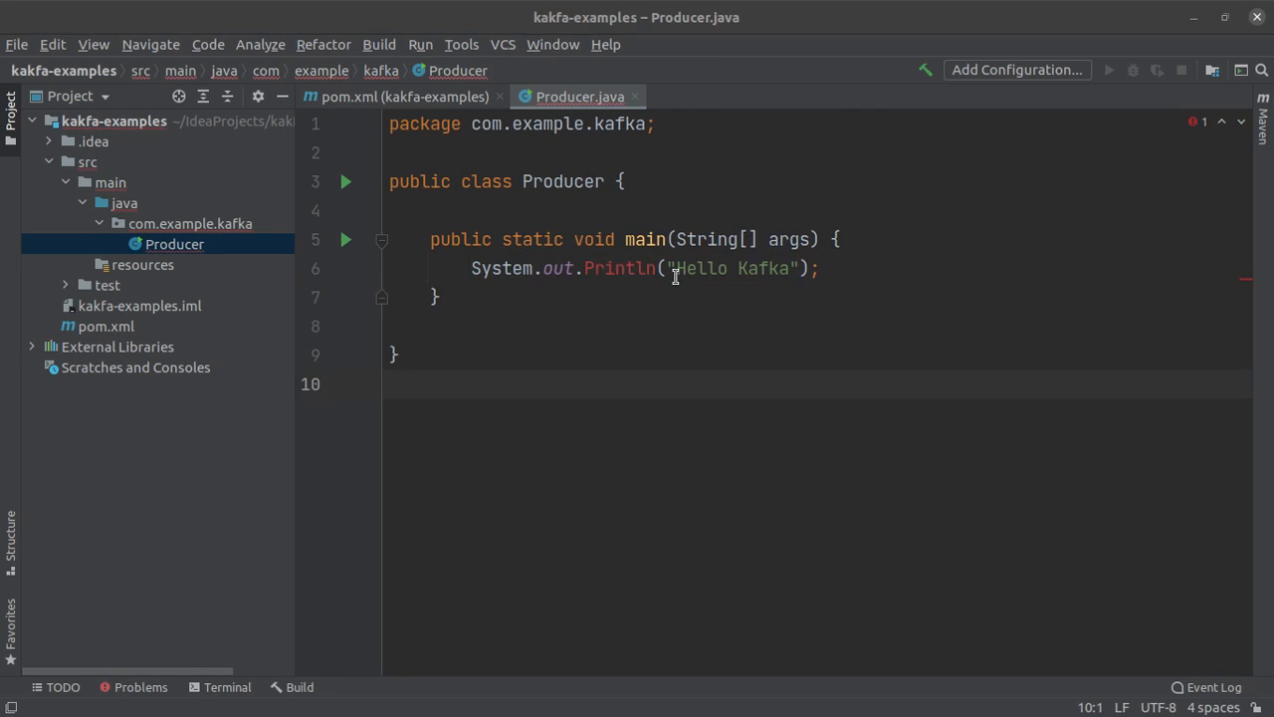
left_click(584, 268)
type("p")
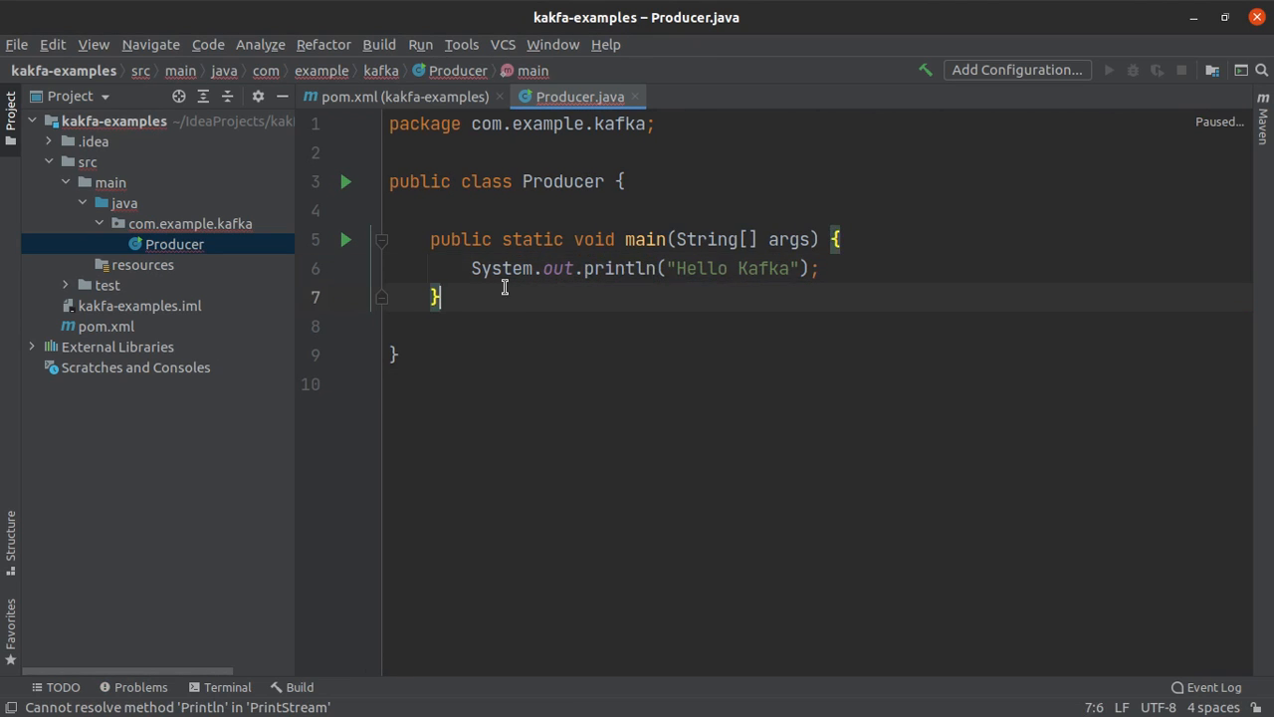
Run Producer.main() from the gutter and confirm the 'Hello Kafka' console output.
left_click(345, 181)
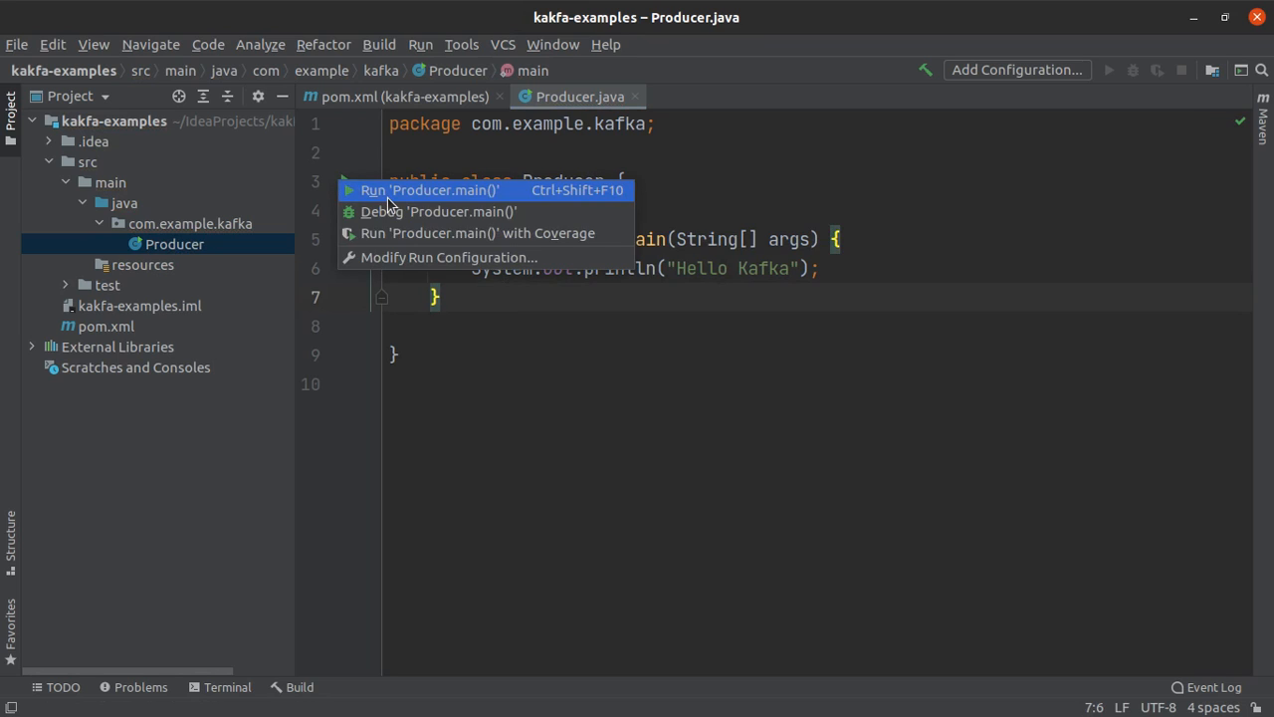
left_click(430, 190)
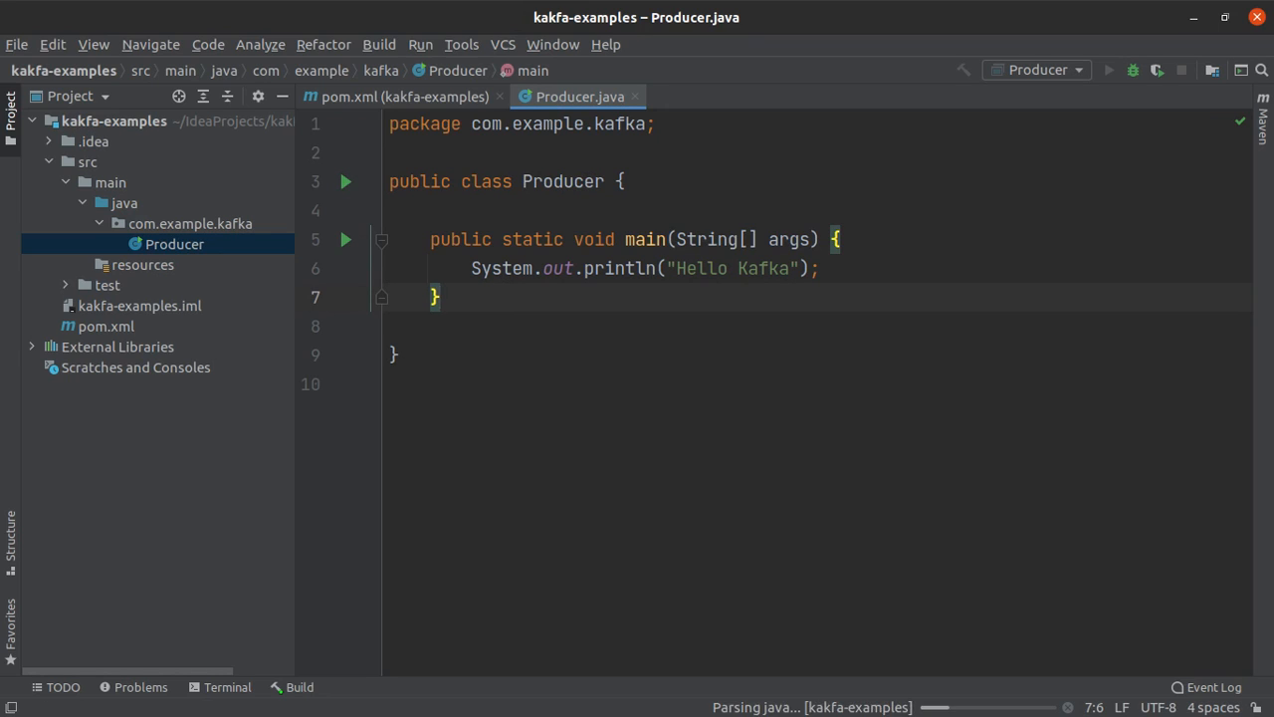
left_click(1109, 70)
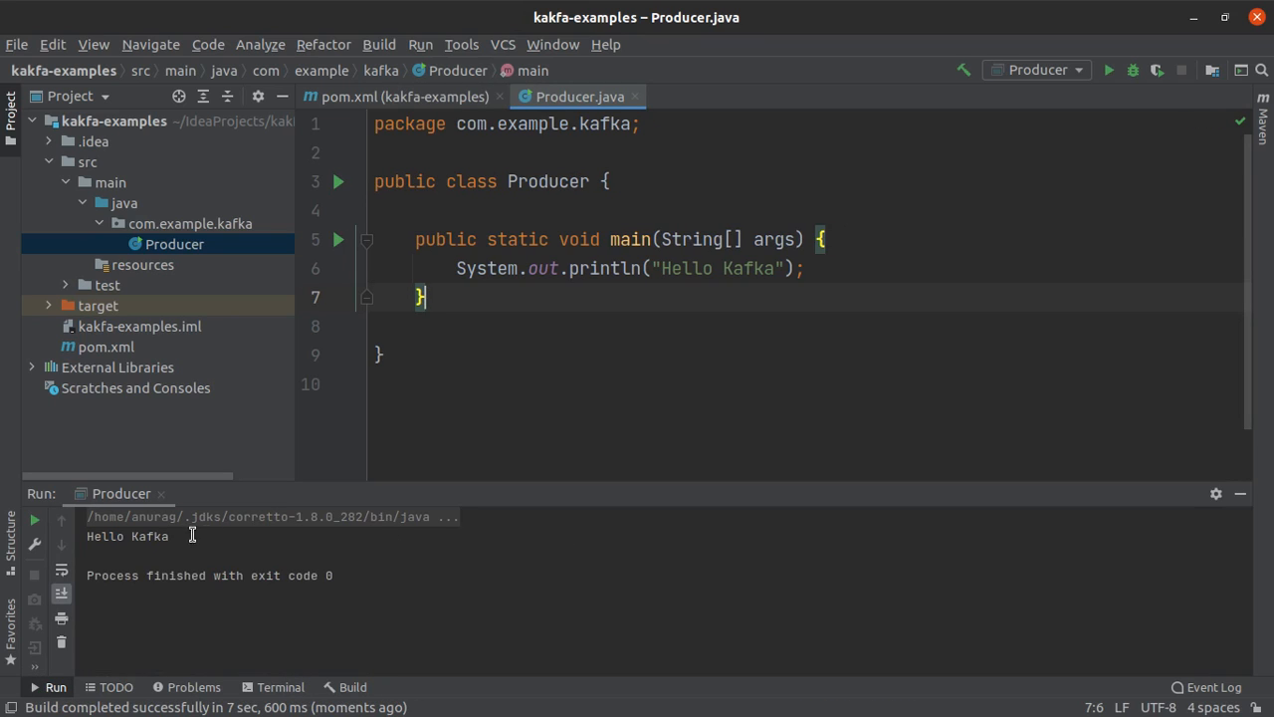
double_click(128, 536)
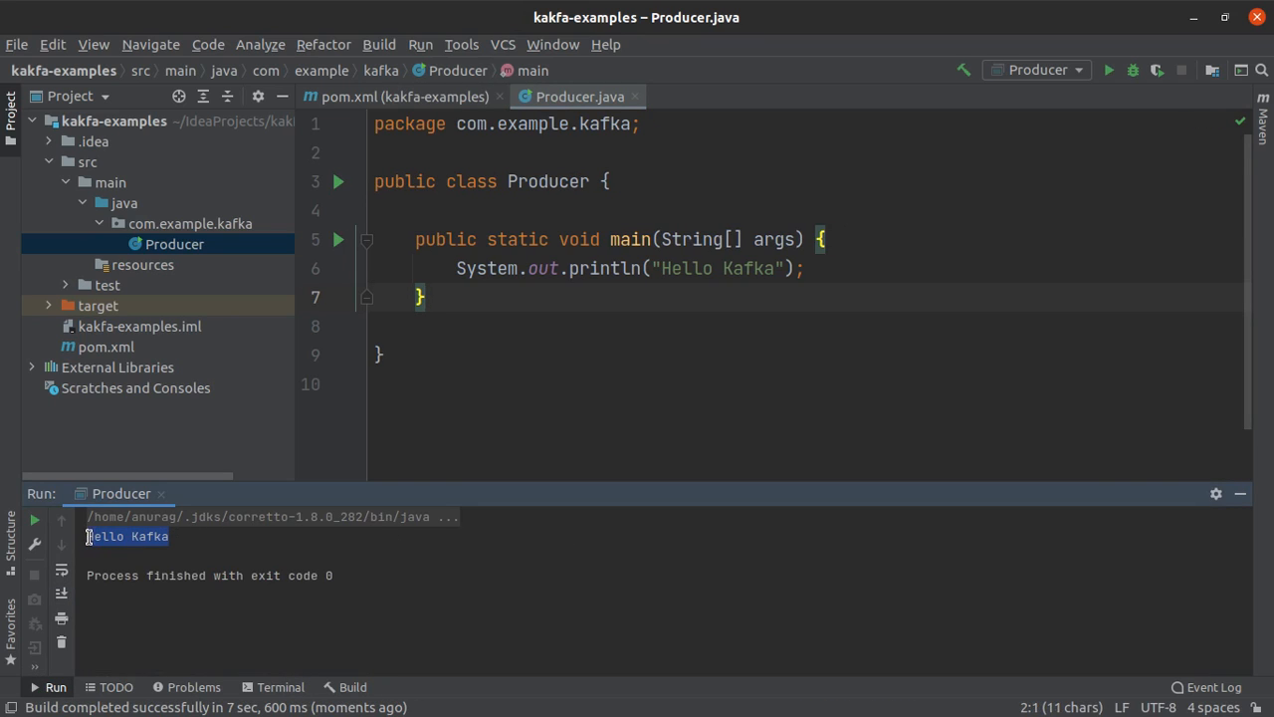
left_click(645, 384)
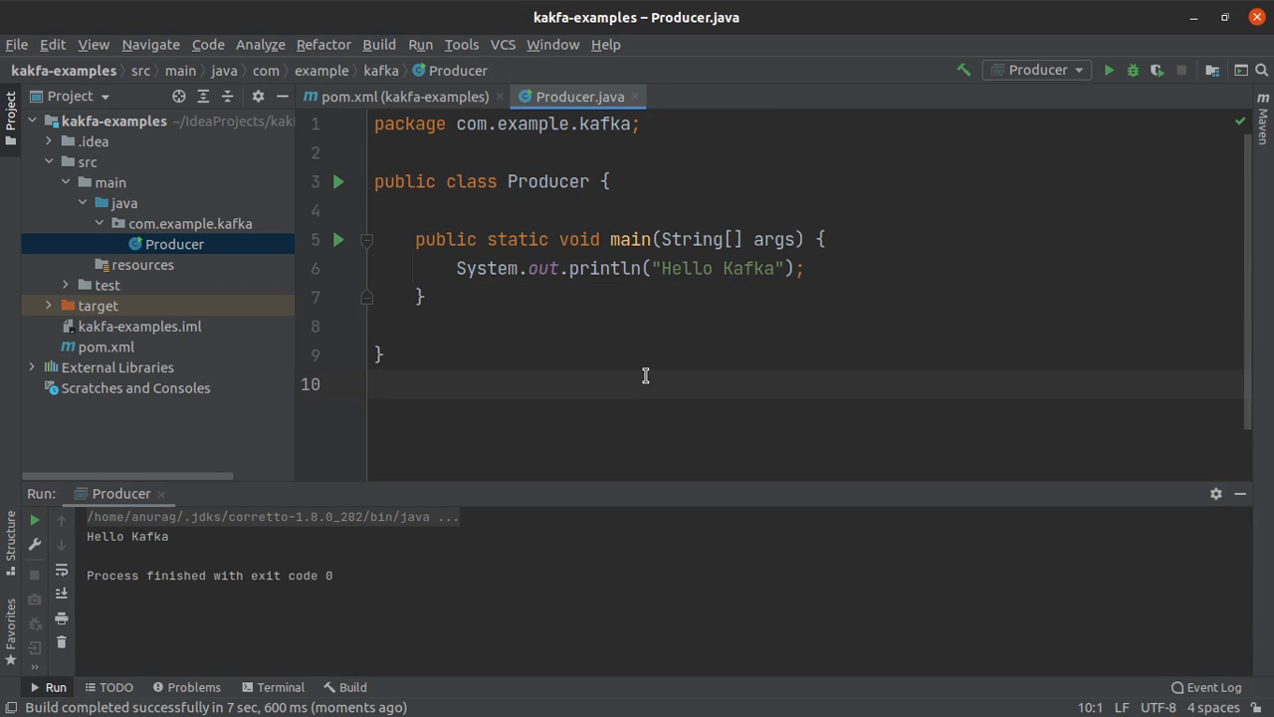